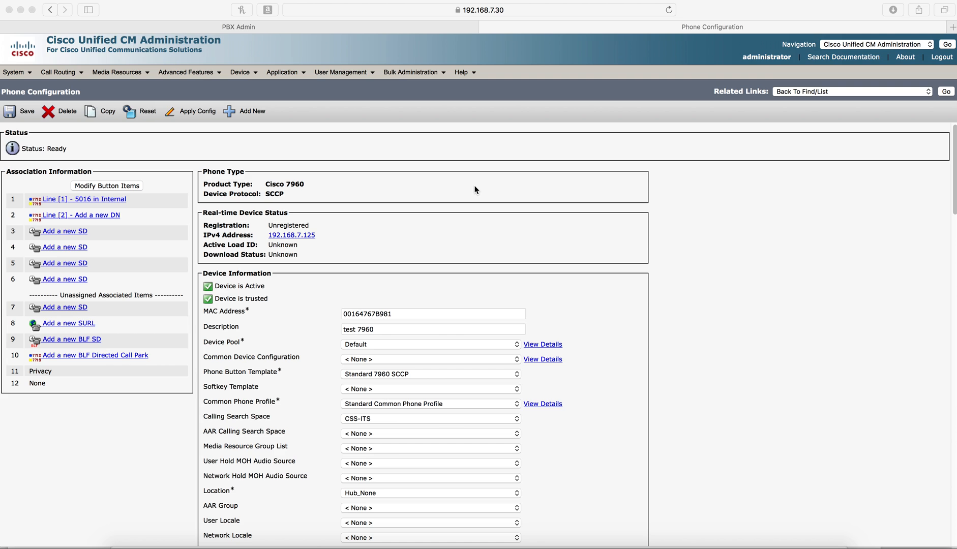
mouse_move(186, 192)
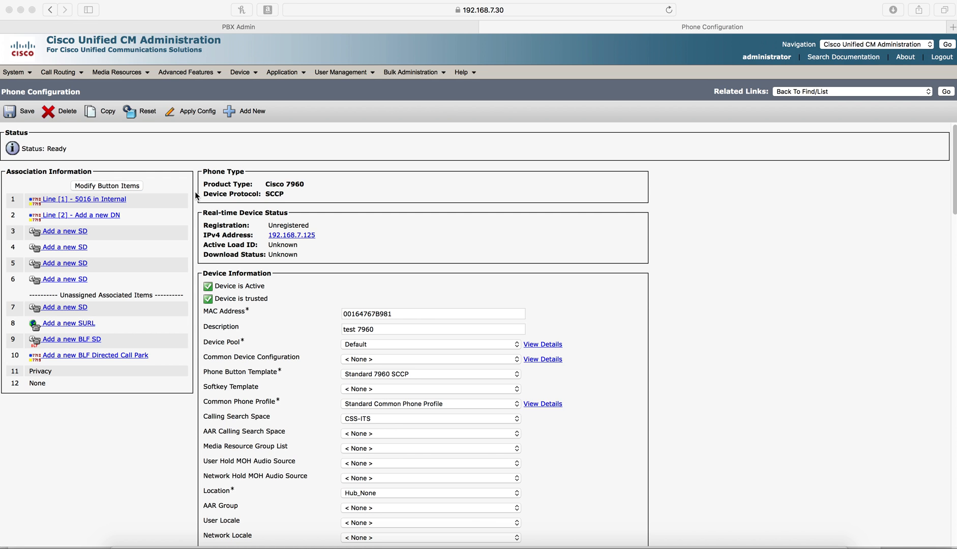
mouse_move(190, 173)
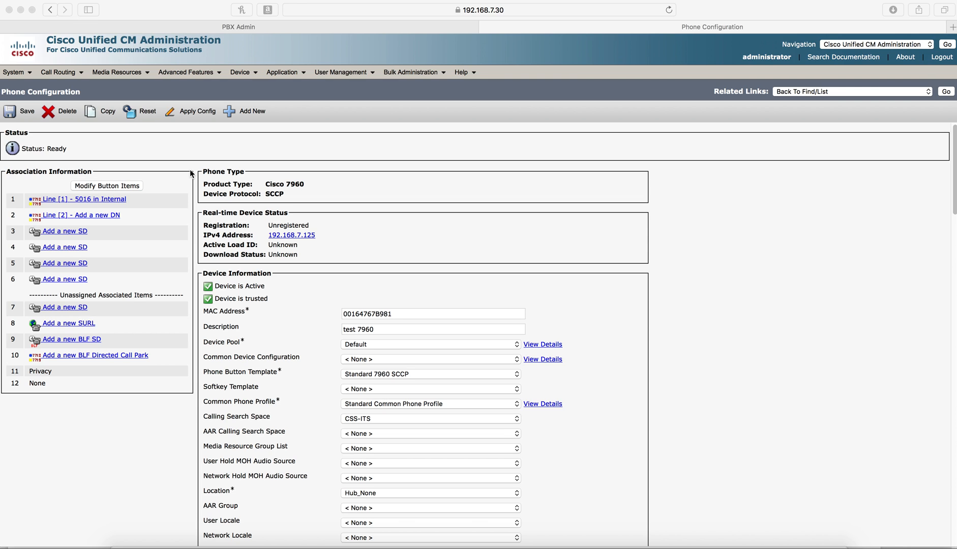
mouse_move(275, 348)
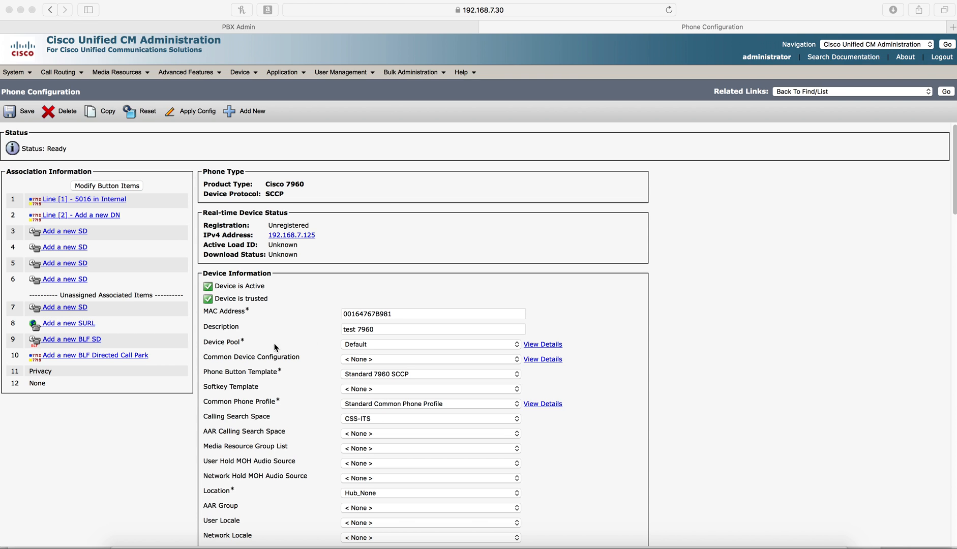
mouse_move(255, 159)
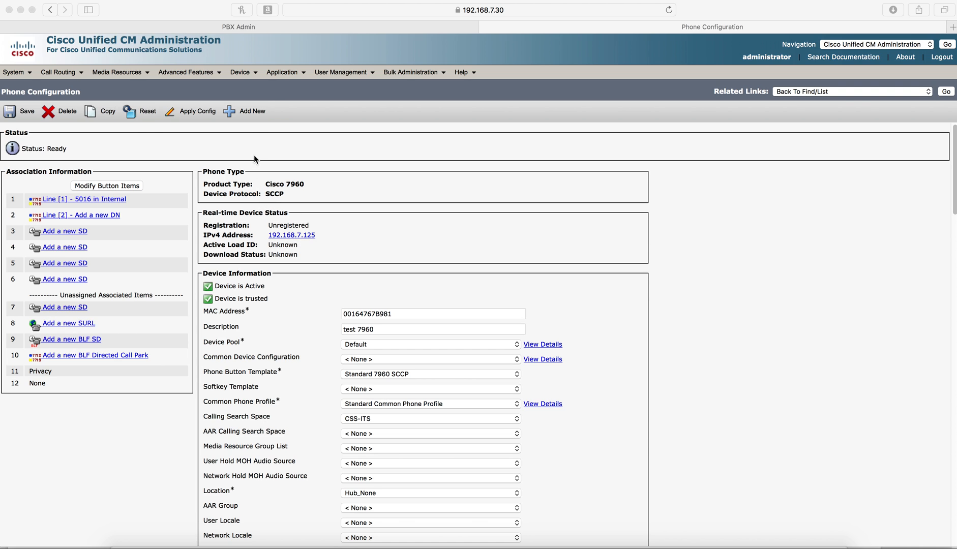
- Go to the Device Defaults Configuration page under Device > Device Settings
left_click(240, 72)
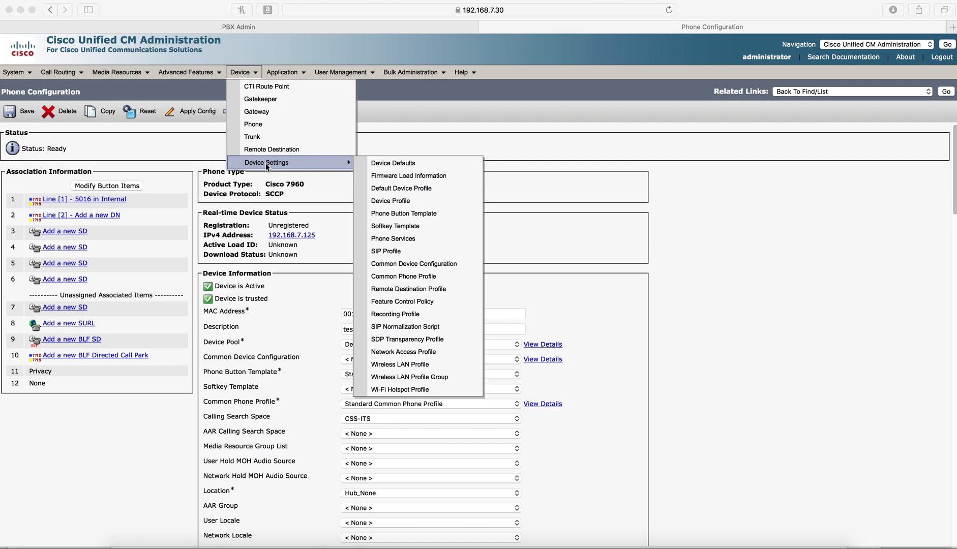
mouse_move(394, 163)
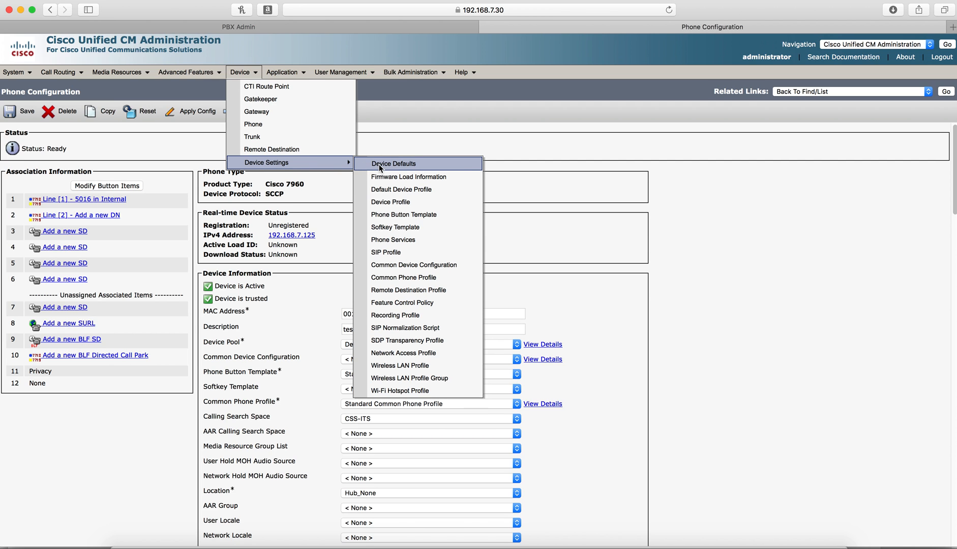
mouse_move(375, 170)
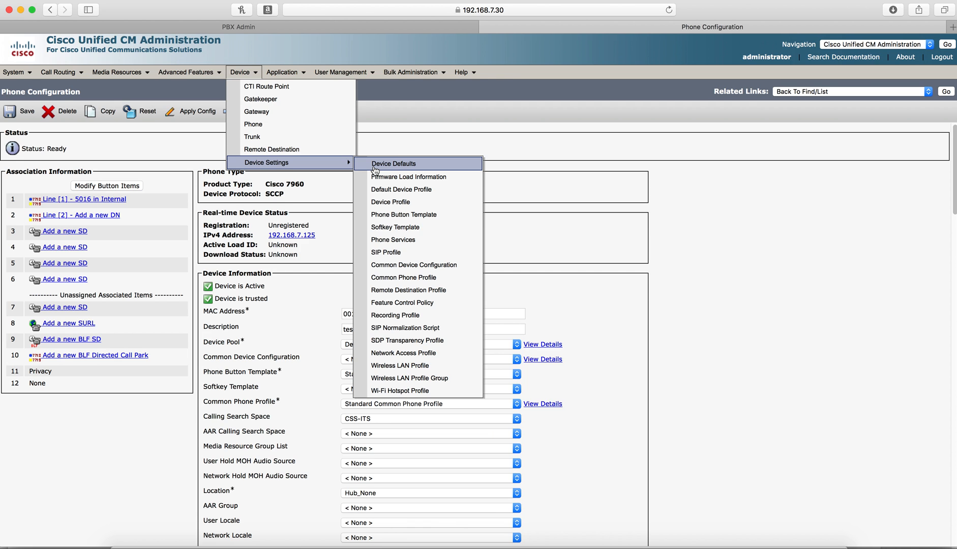
left_click(393, 163)
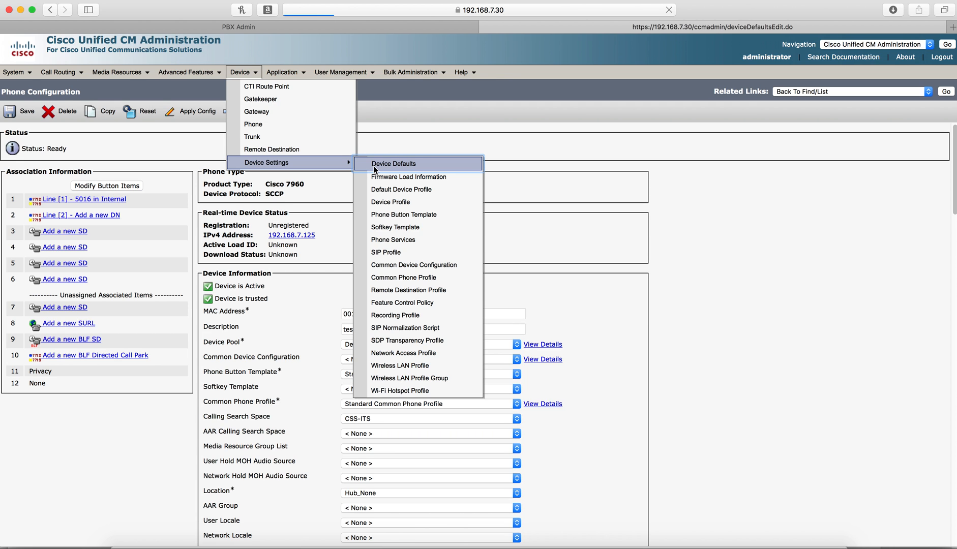
left_click(393, 163)
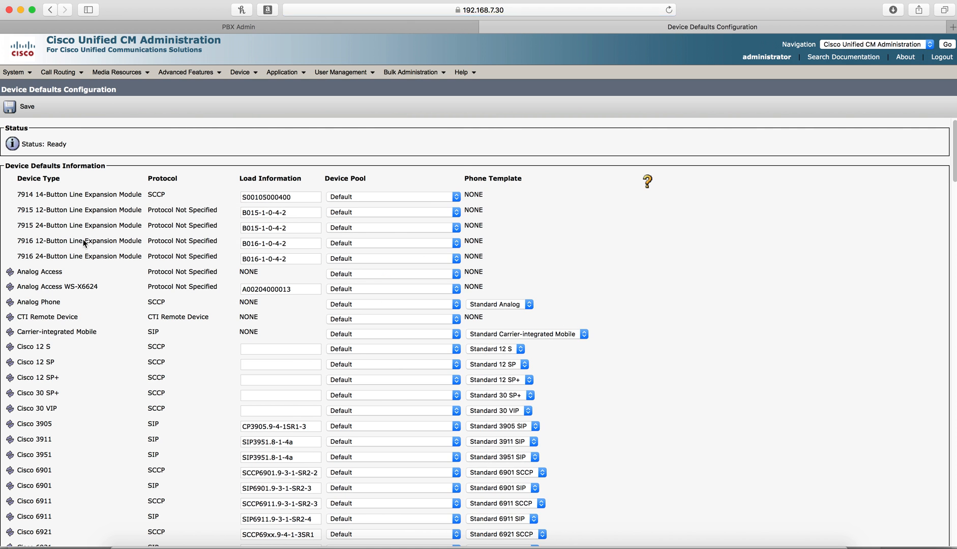
- Locate the Cisco 7960 SIP row and copy its load name P0S3-8-12-00
scroll("down", 3)
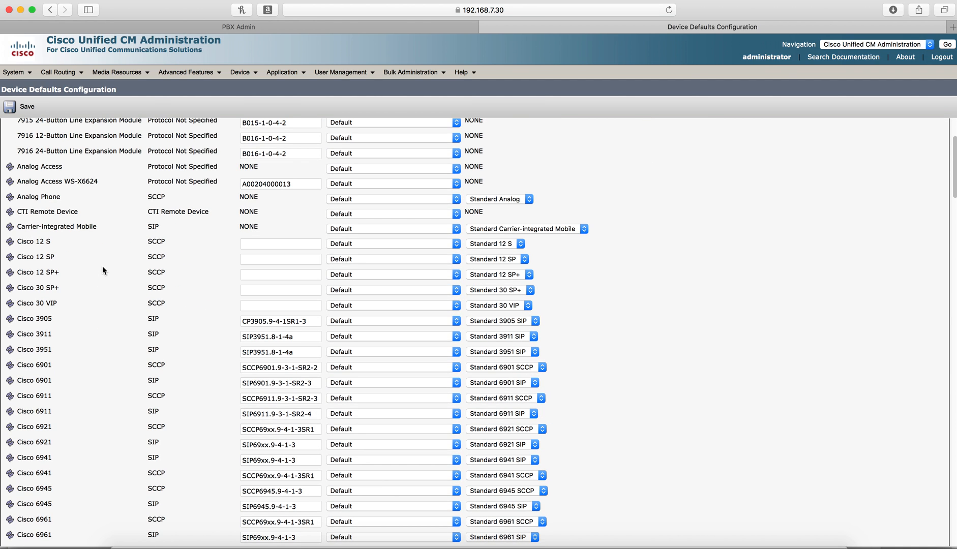
scroll("down", 3)
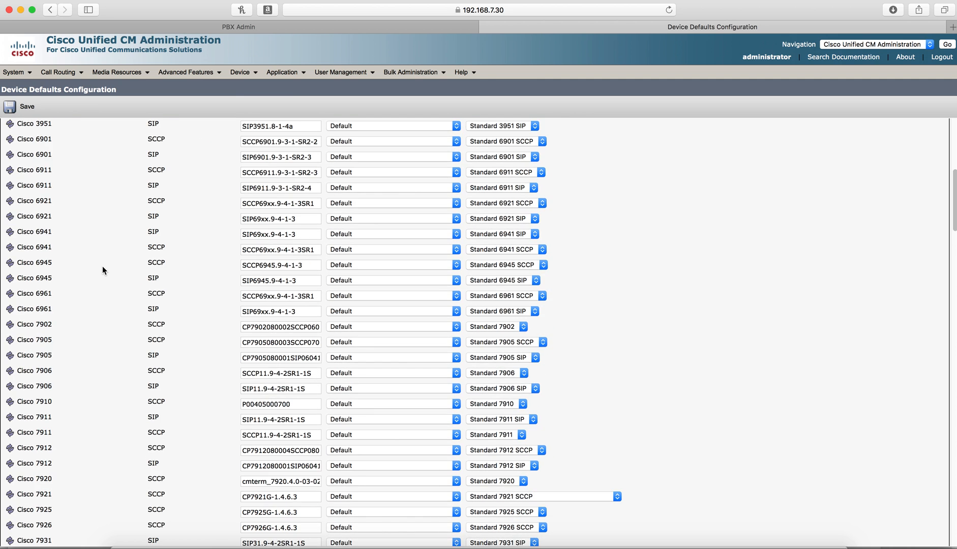
scroll("down", 3)
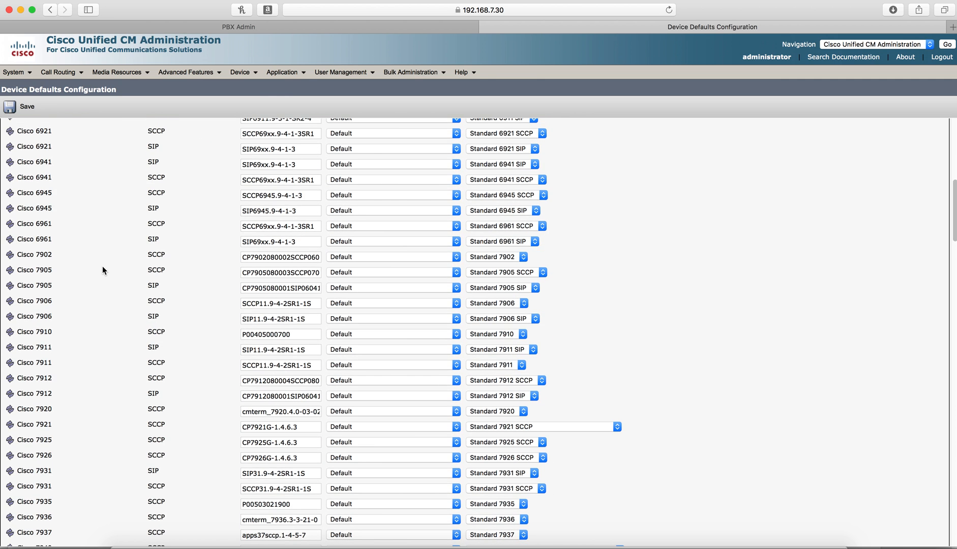
scroll("down", 3)
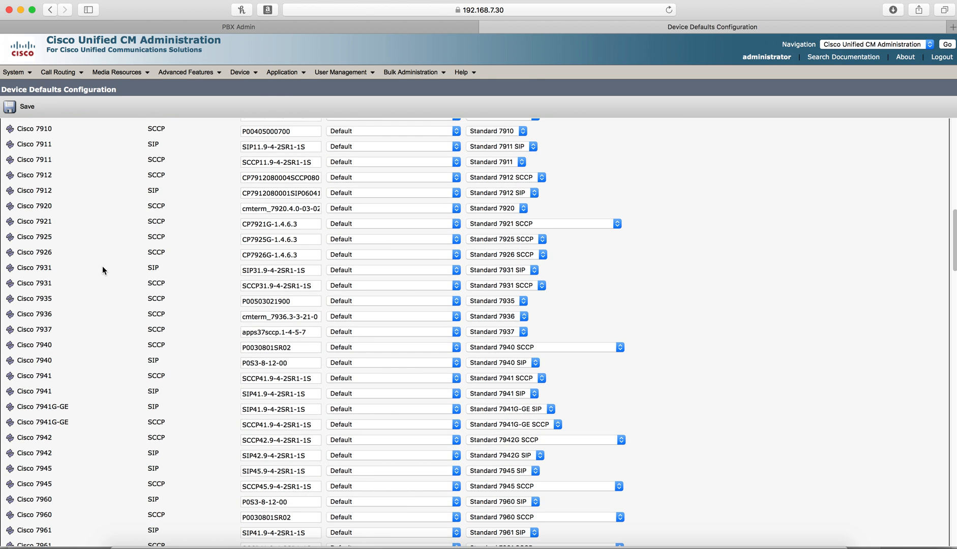
scroll("down", 3)
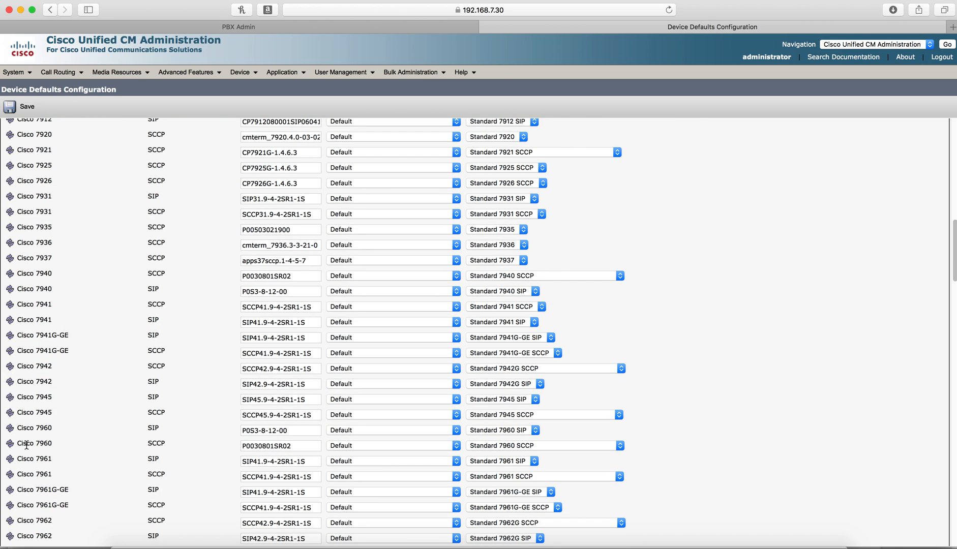
double_click(33, 443)
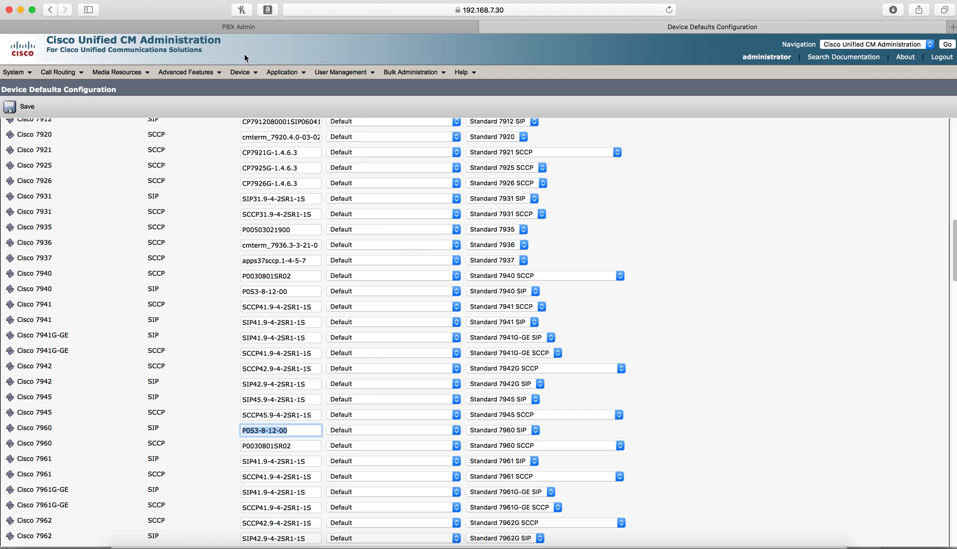
- Go to Device > Phone and bring up SEP00164767B981 (test 7960) for editing
left_click(241, 72)
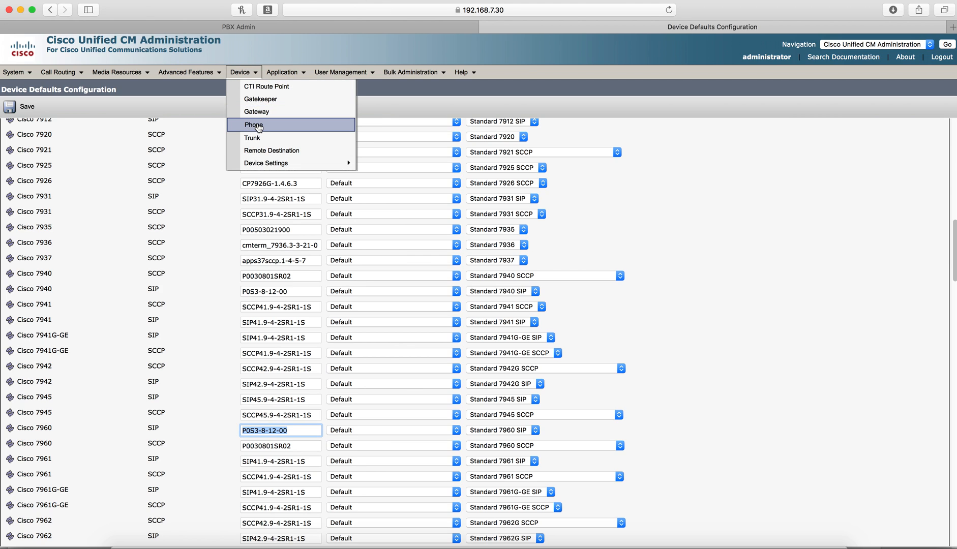
left_click(254, 125)
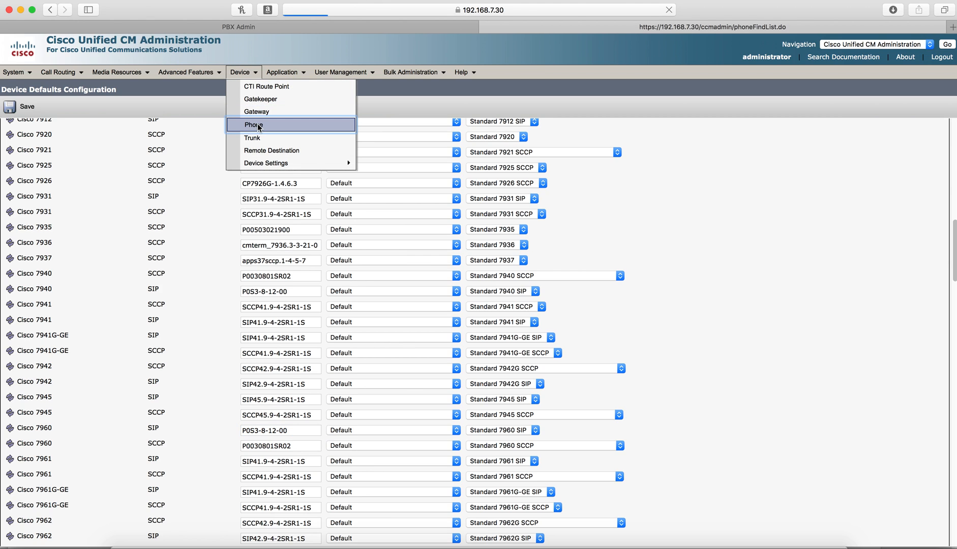
left_click(252, 125)
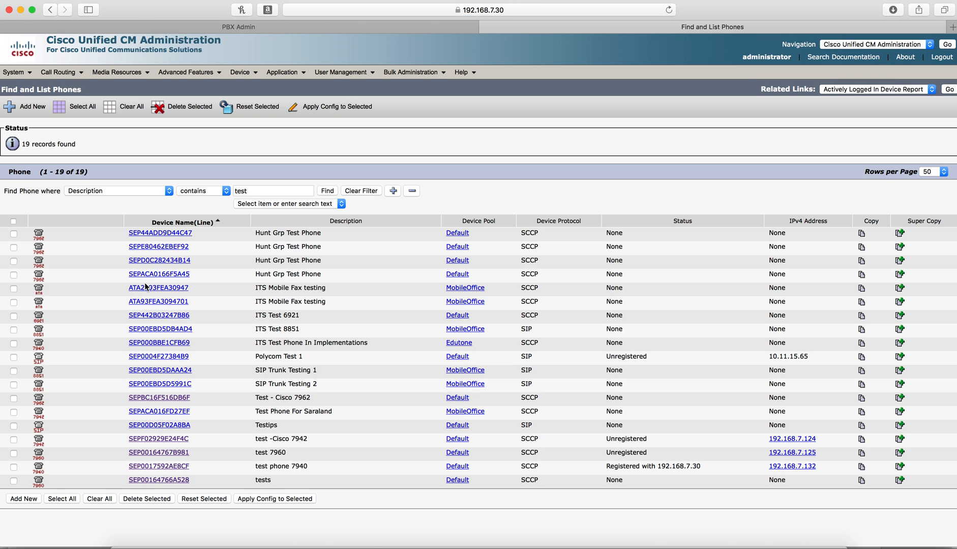
mouse_move(172, 457)
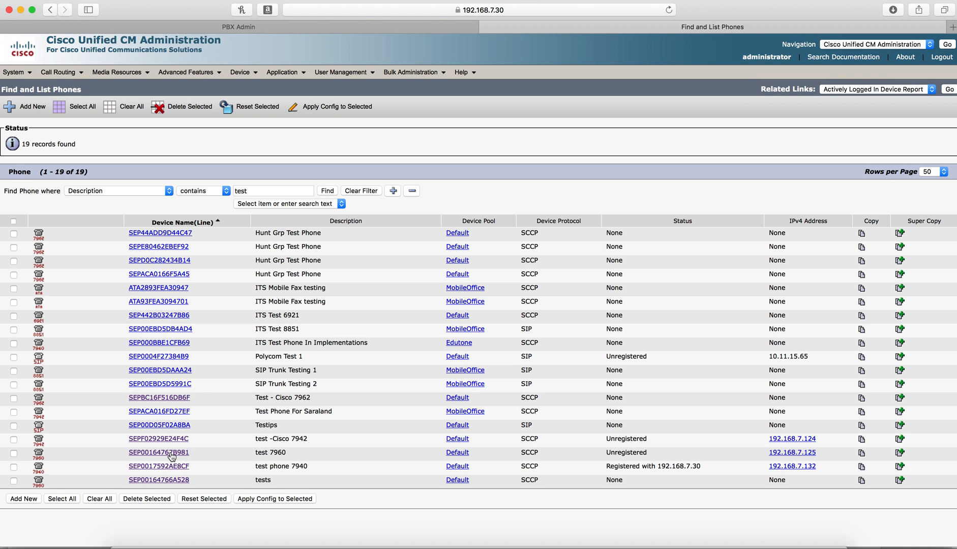
left_click(159, 453)
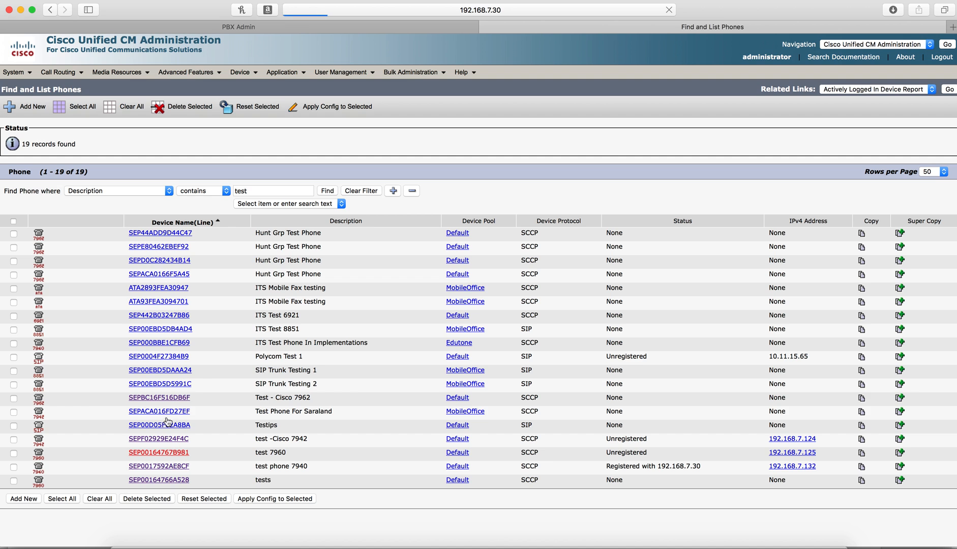
left_click(158, 452)
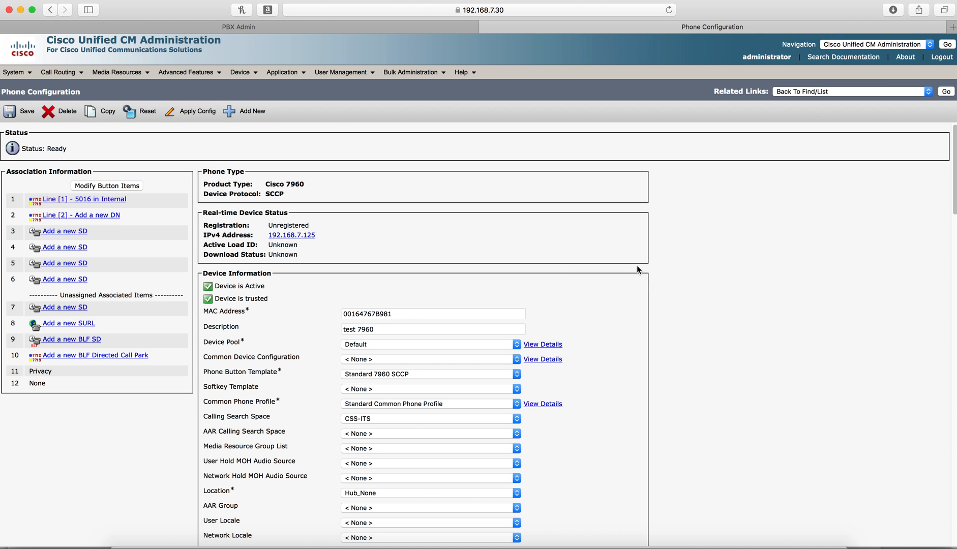
- Enter P0S3-8-12-00 as the test 7960's Phone Load Name
scroll("down", 3)
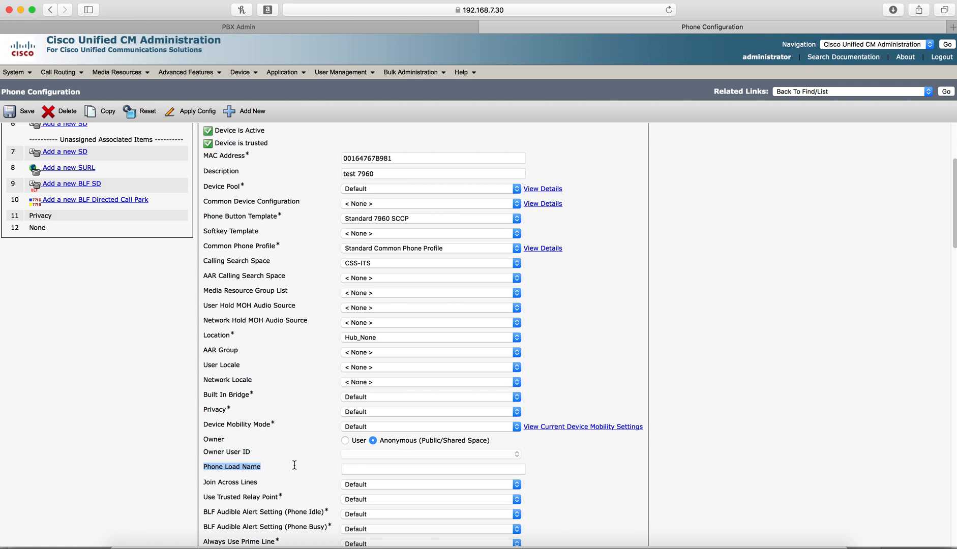
type("P0S3-8-12-00")
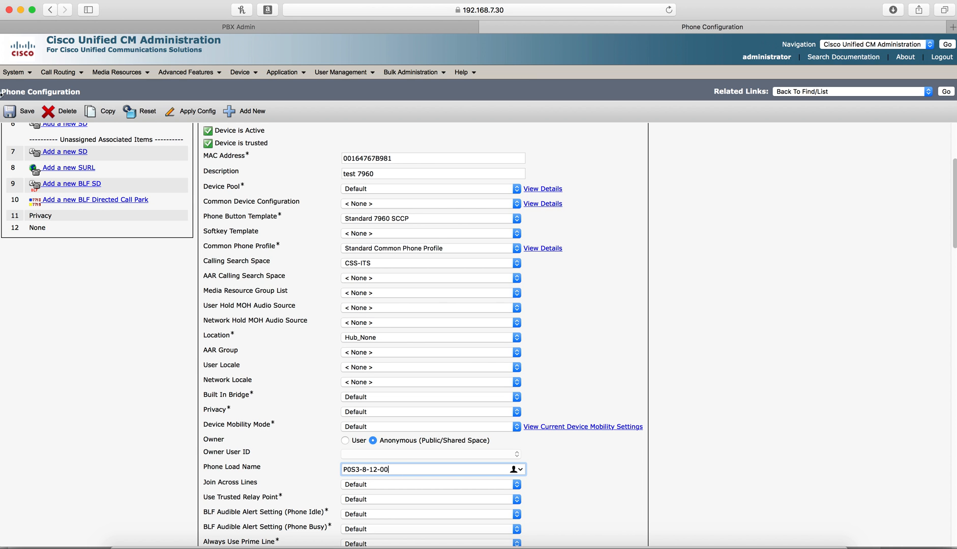
- Save the test 7960's new load name and dismiss the Apply Config notice
left_click(26, 111)
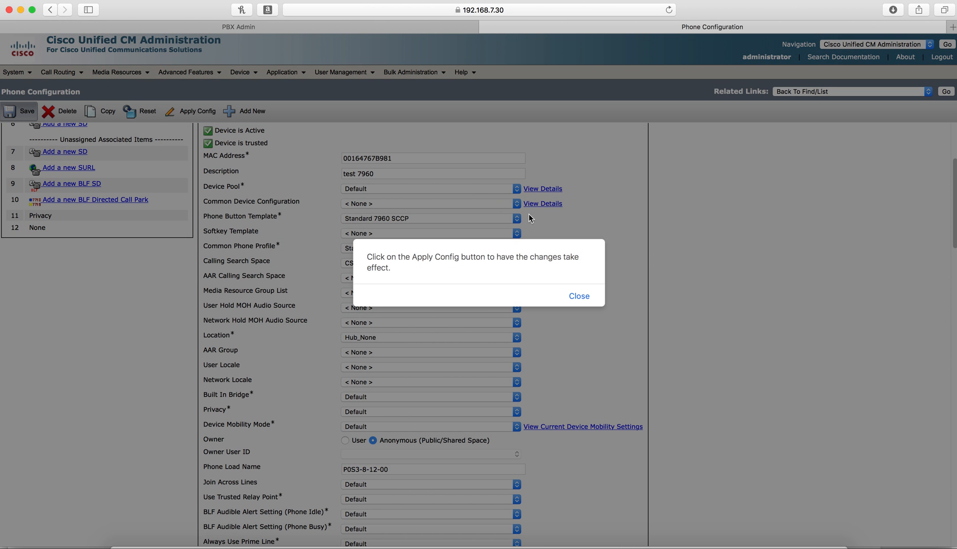
left_click(578, 296)
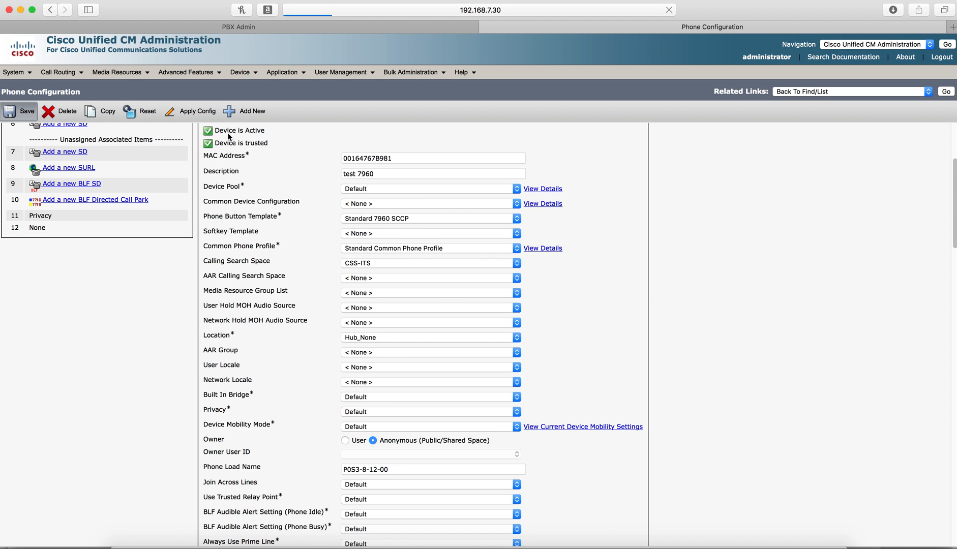
left_click(20, 111)
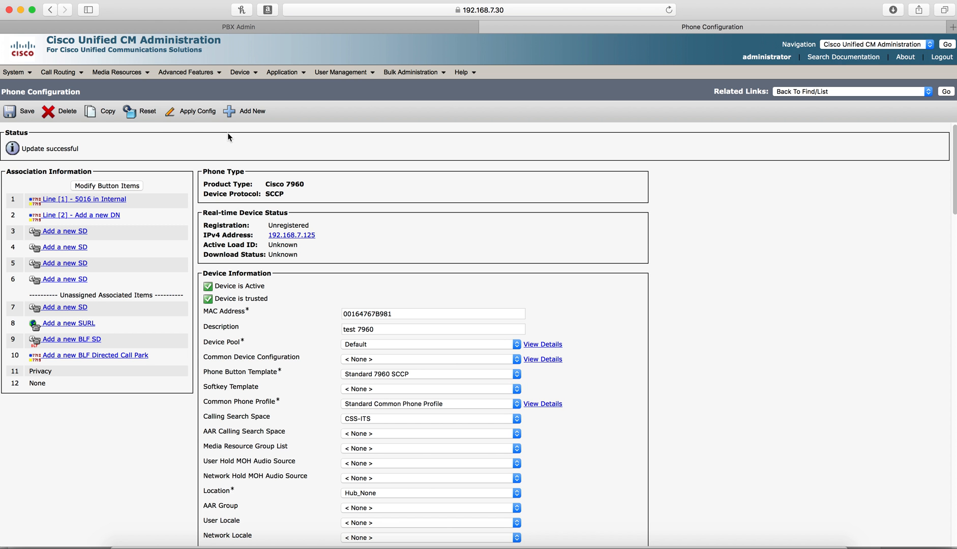
- Send the test 7960 phone a reset request and close the Device Reset window
left_click(146, 111)
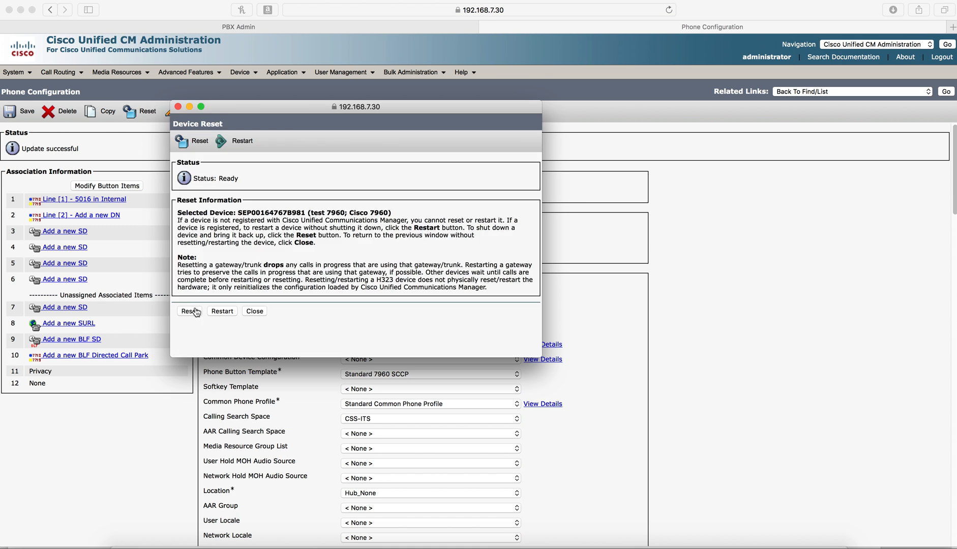
left_click(189, 311)
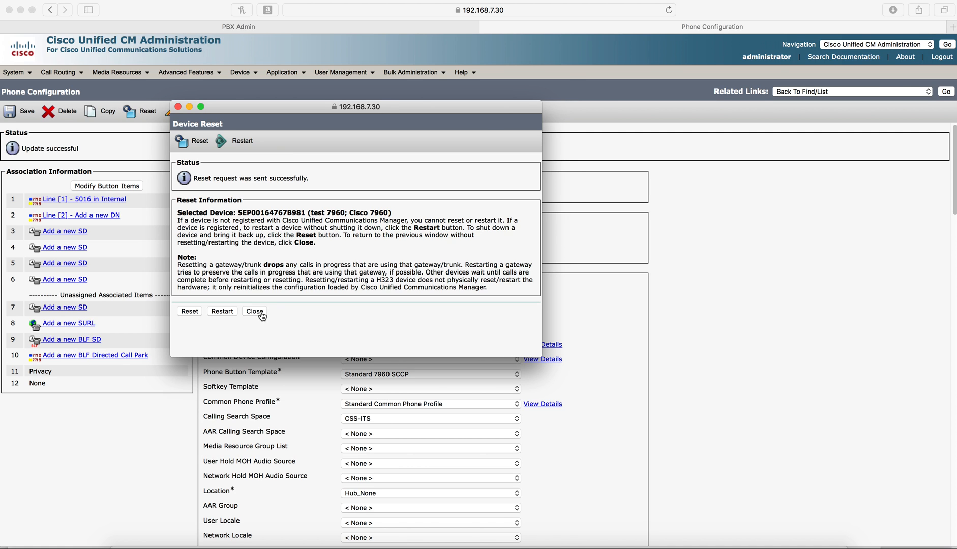
left_click(255, 312)
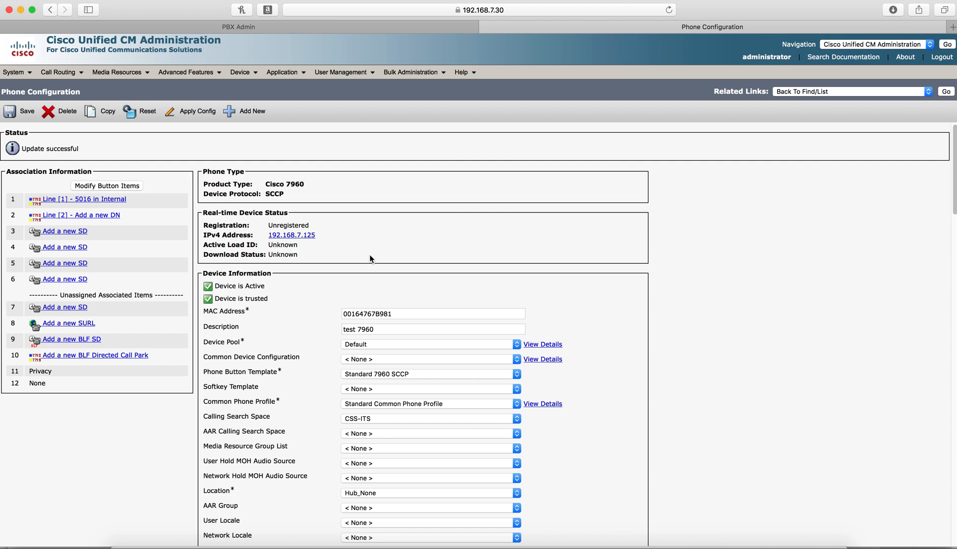
mouse_move(374, 211)
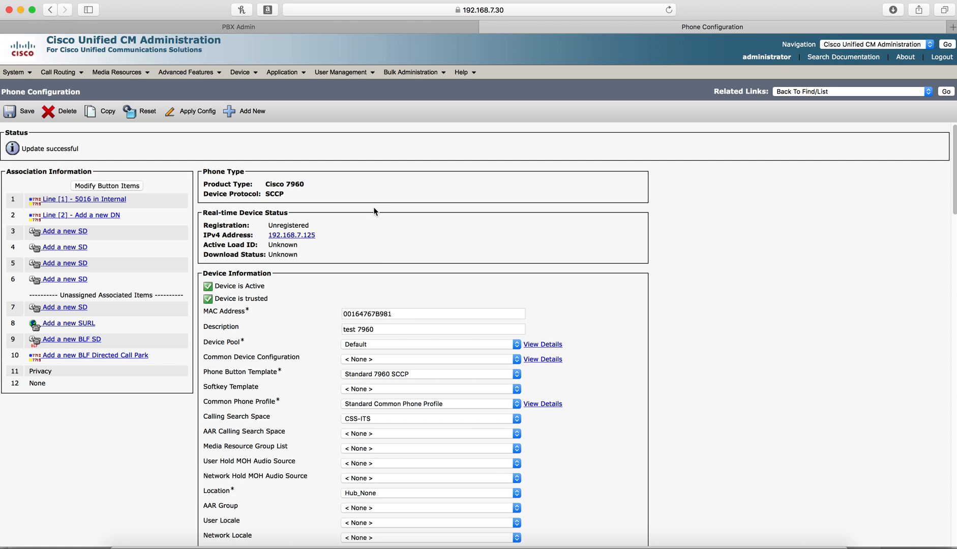
mouse_move(356, 183)
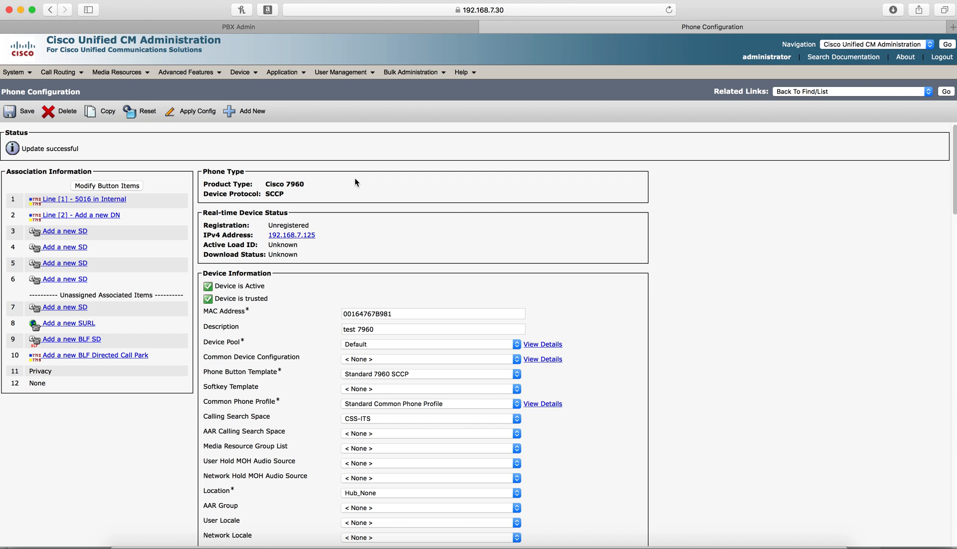
mouse_move(341, 51)
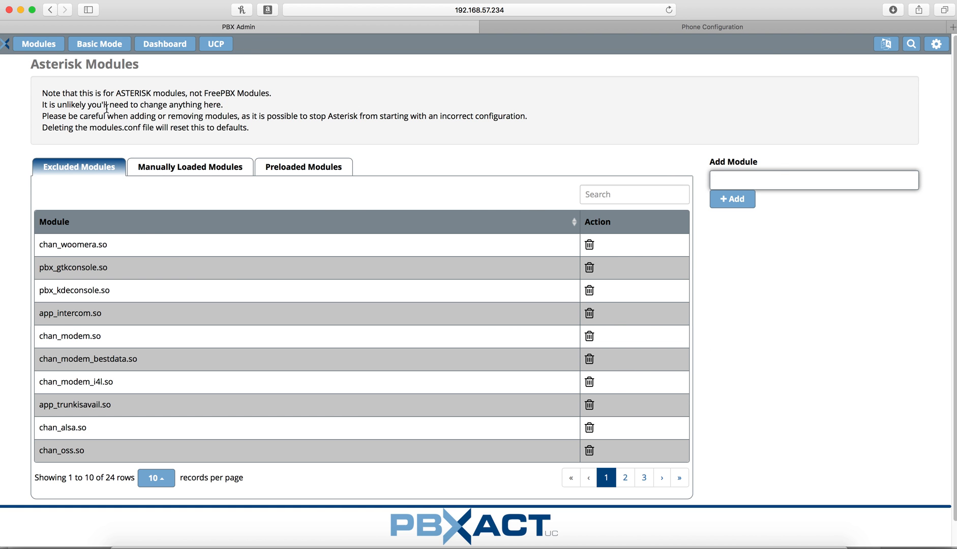
- From the Modules menu go to EndPoint Manager and choose Extension Mapping in its side menu
left_click(39, 43)
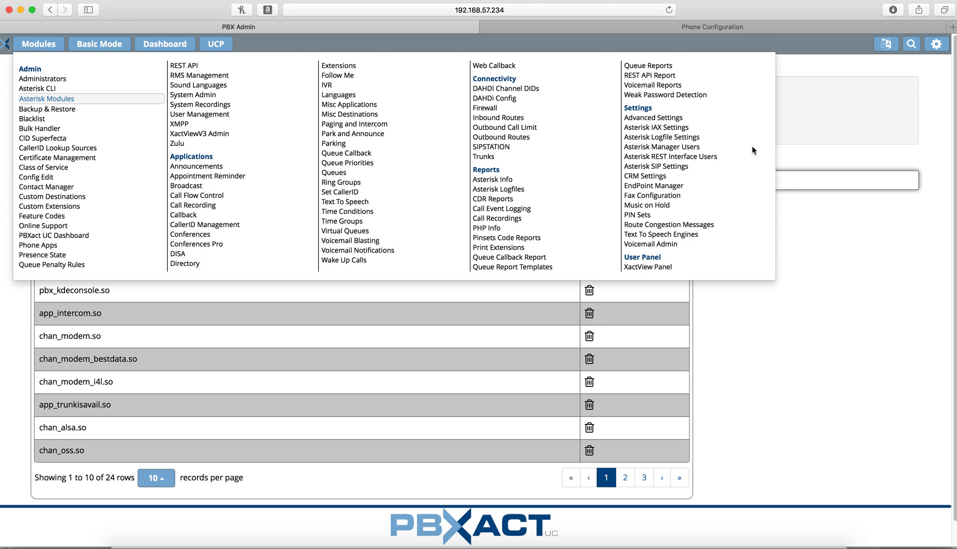
mouse_move(653, 185)
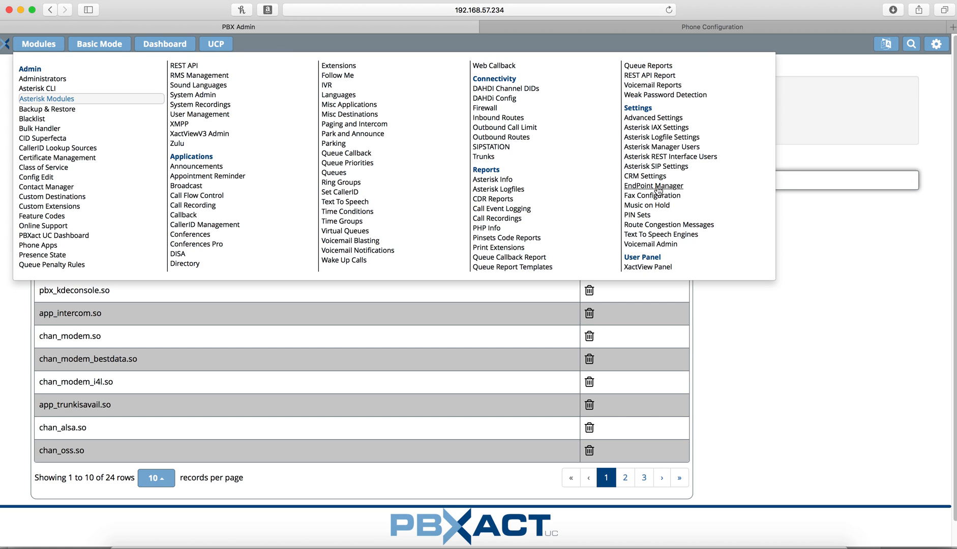
left_click(653, 186)
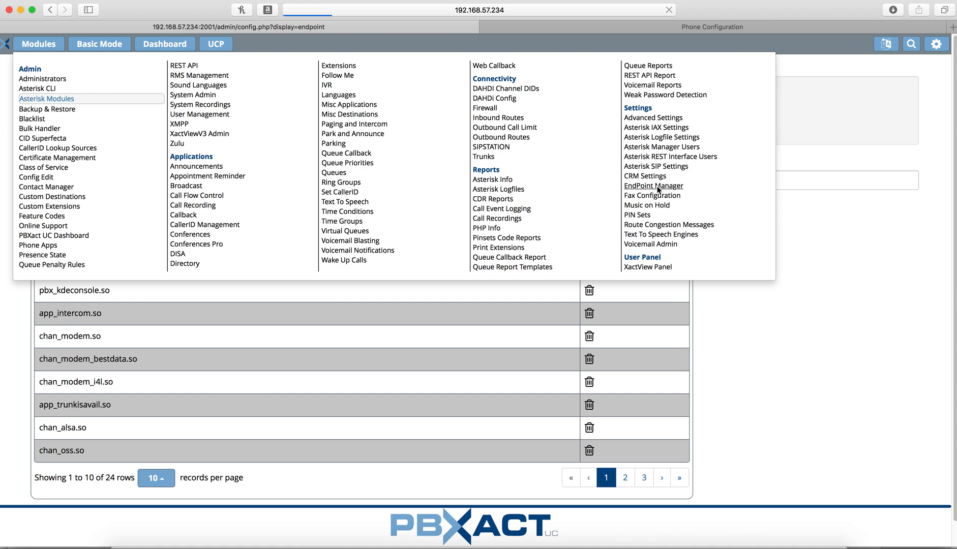
left_click(653, 185)
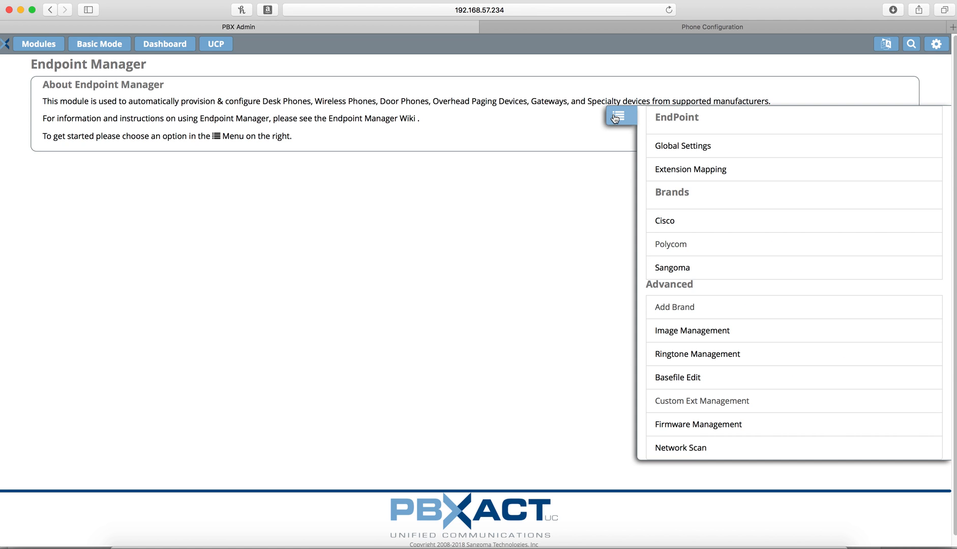
mouse_move(726, 173)
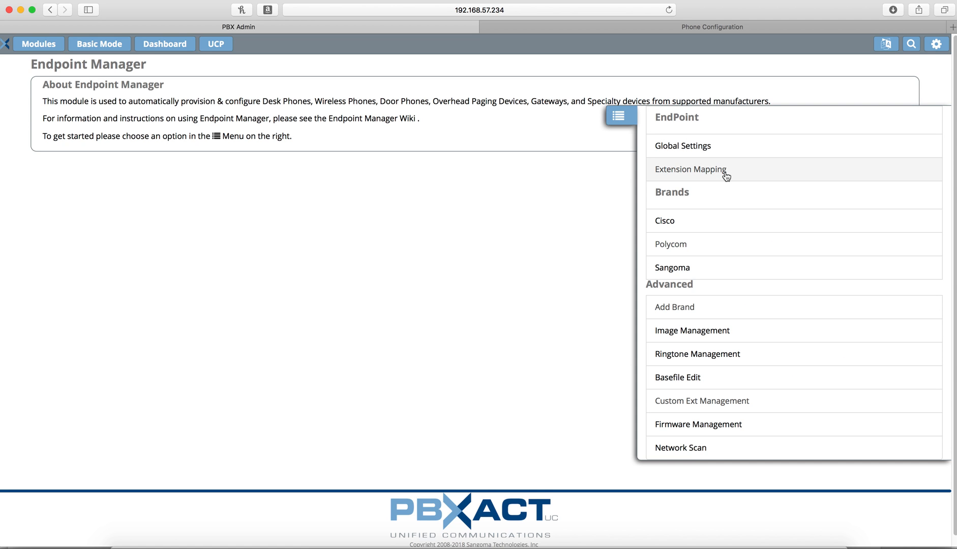
left_click(690, 169)
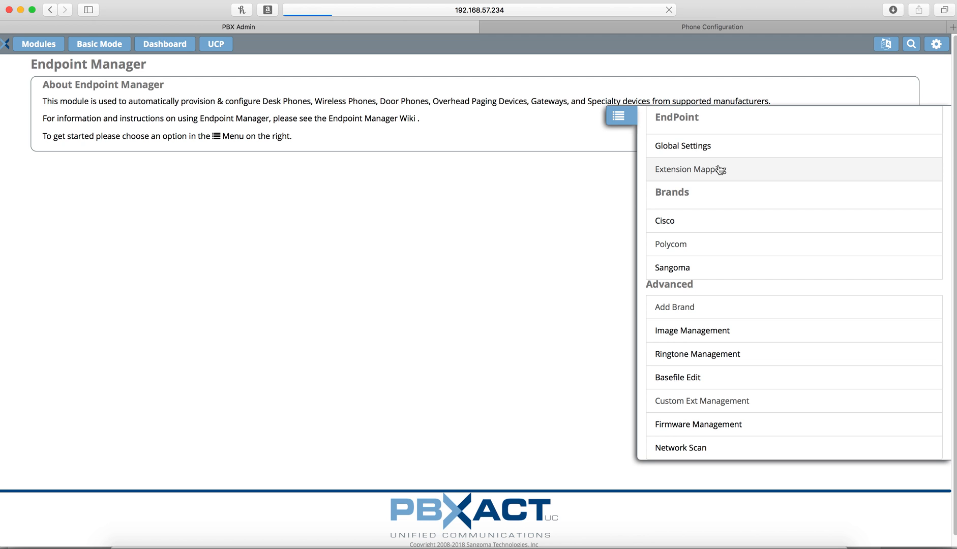
mouse_move(714, 171)
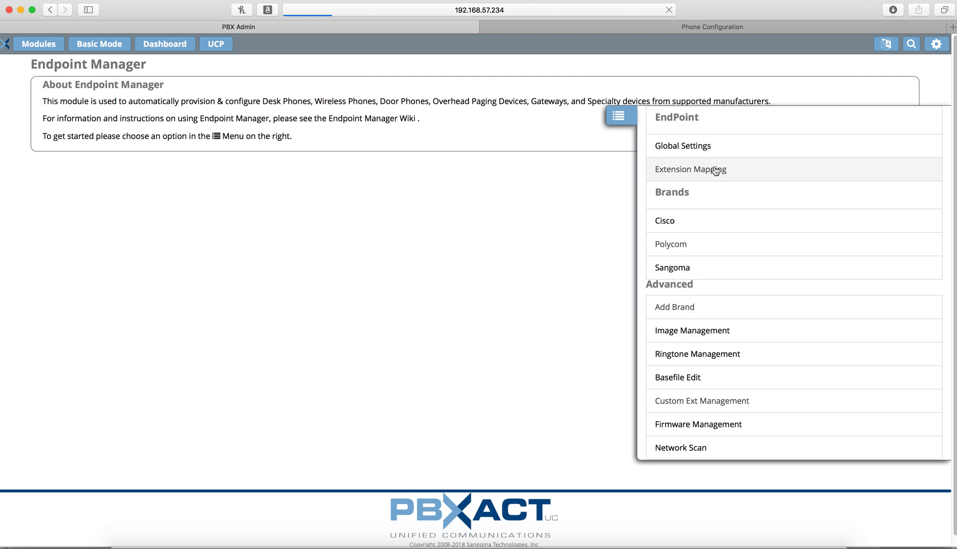
- Add a mapping row for extension 4014 on Account 1 with Cisco as the brand
left_click(689, 169)
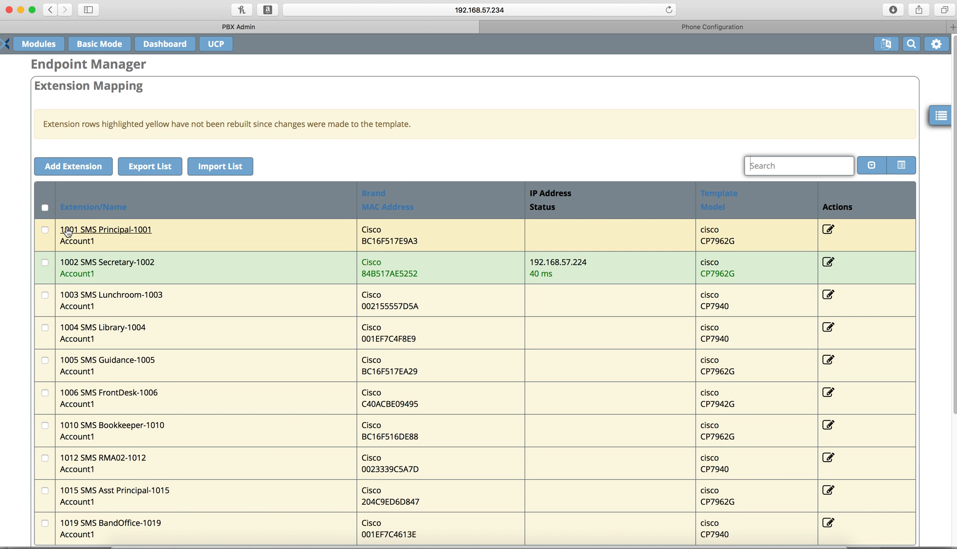
mouse_move(73, 190)
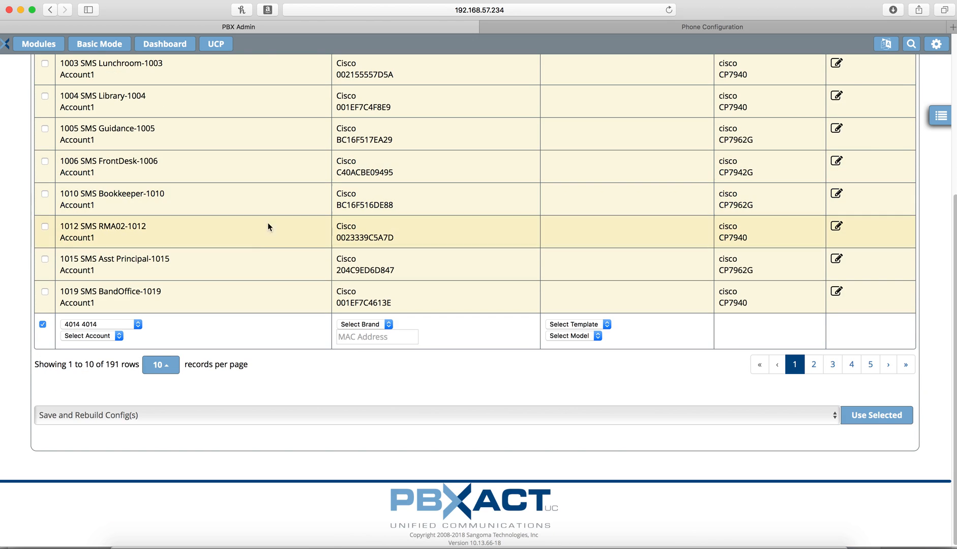
mouse_move(450, 358)
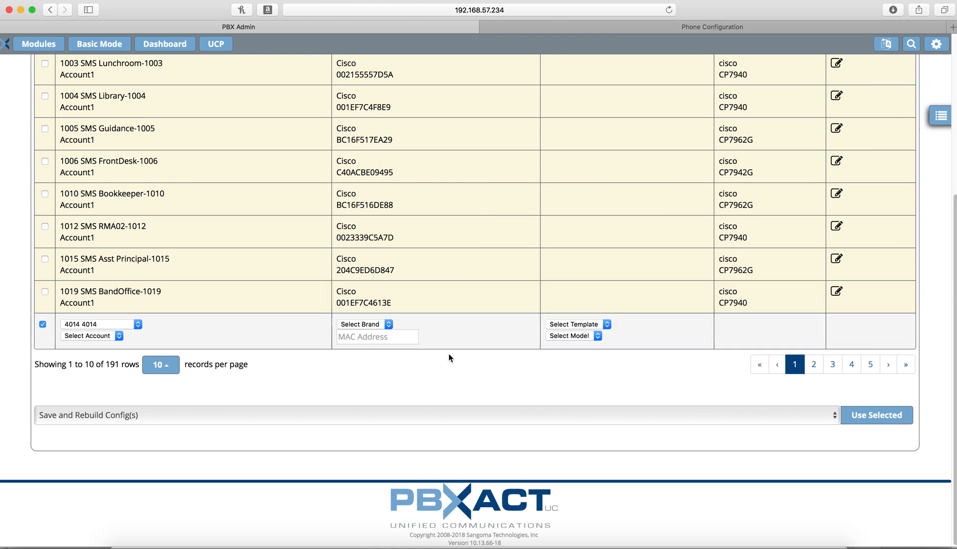
left_click(97, 324)
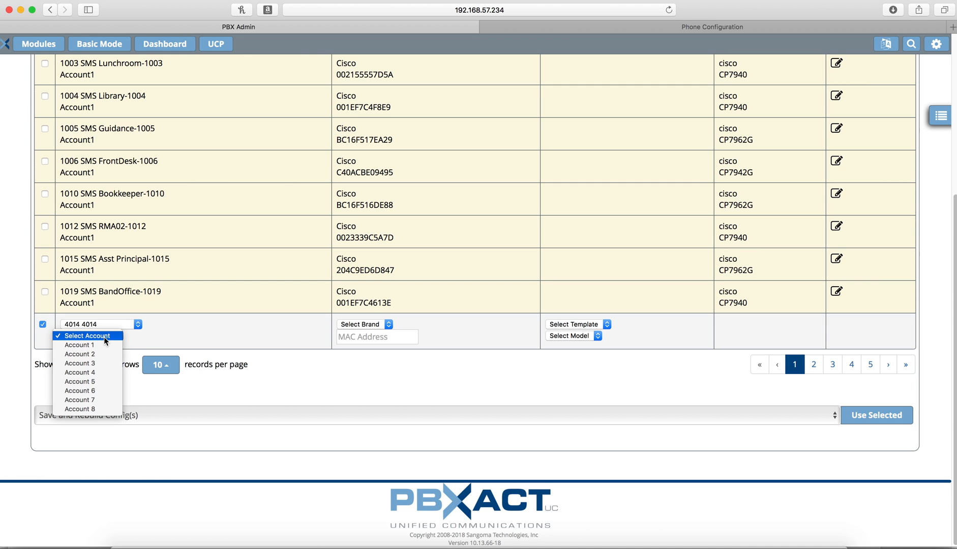
left_click(79, 345)
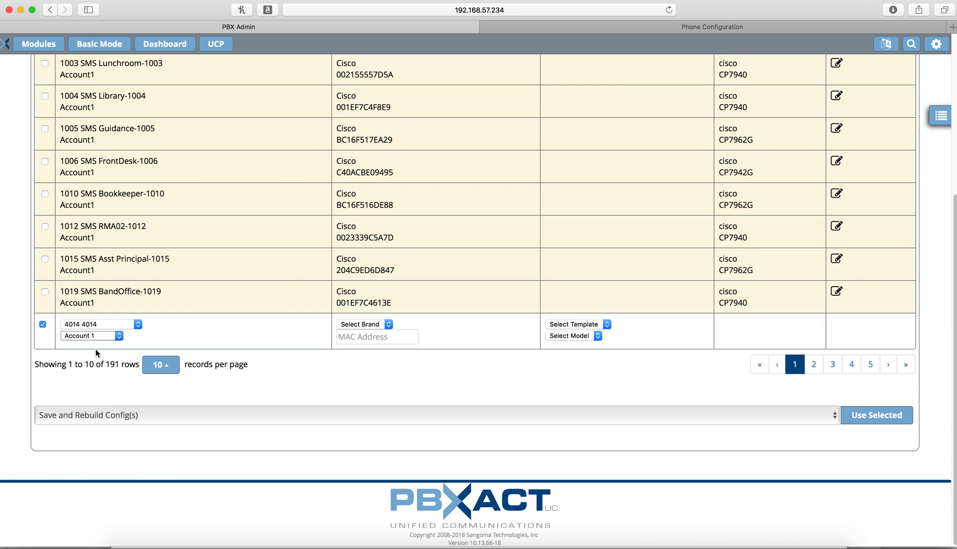
left_click(362, 324)
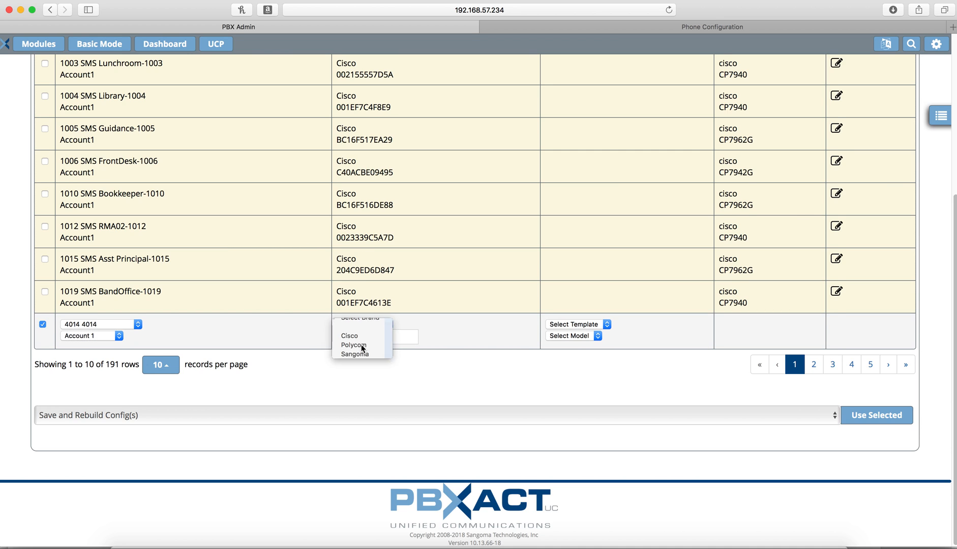
left_click(350, 336)
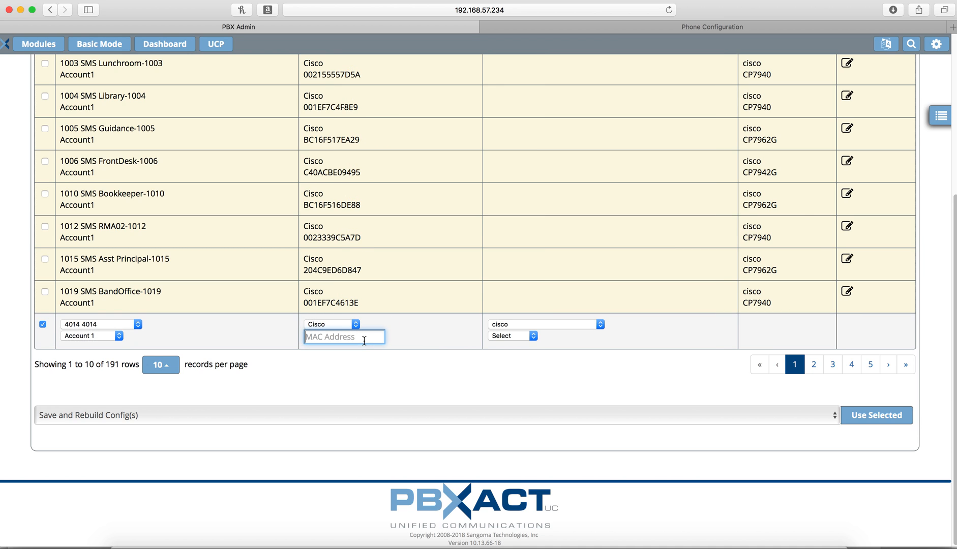
- Enter MAC address aabbcc112233 for the 4014 mapping
type("aaa")
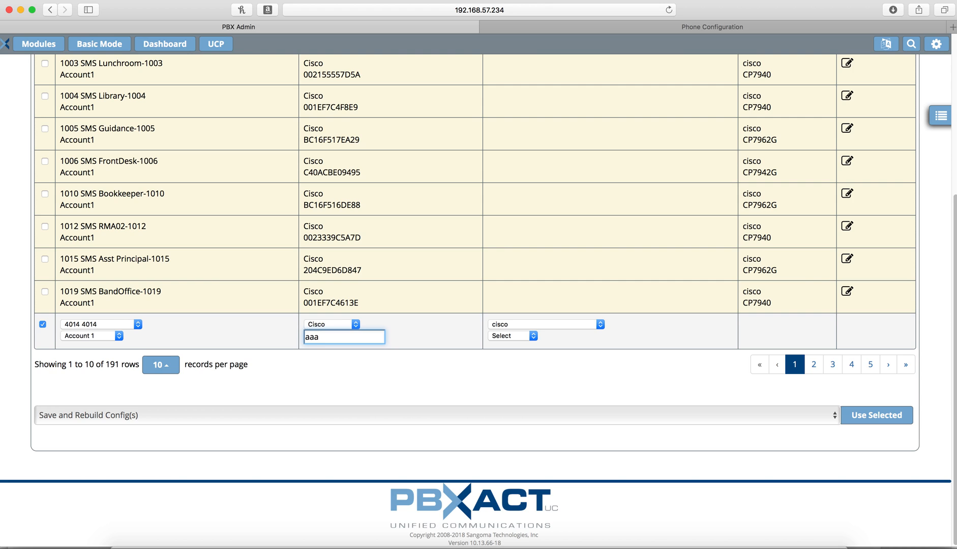
key("backspace")
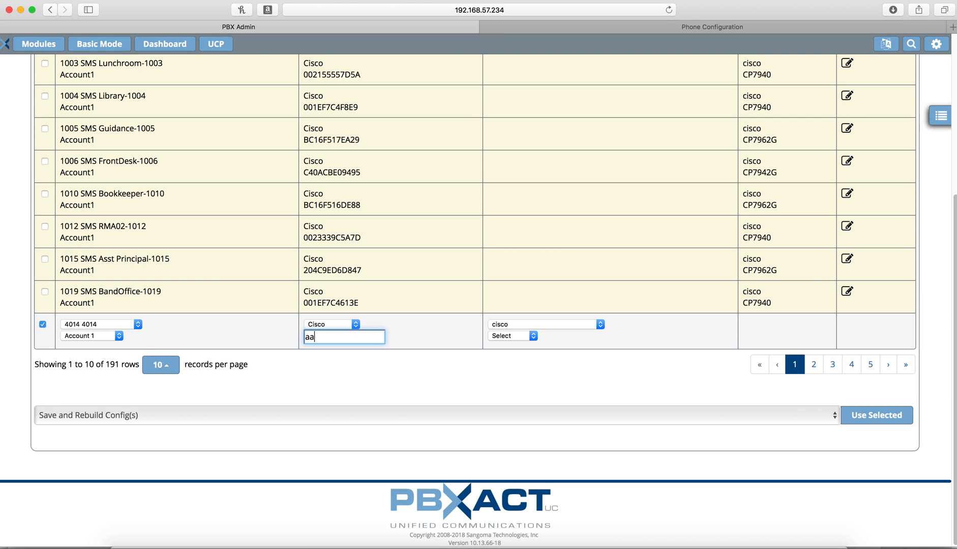
type("b")
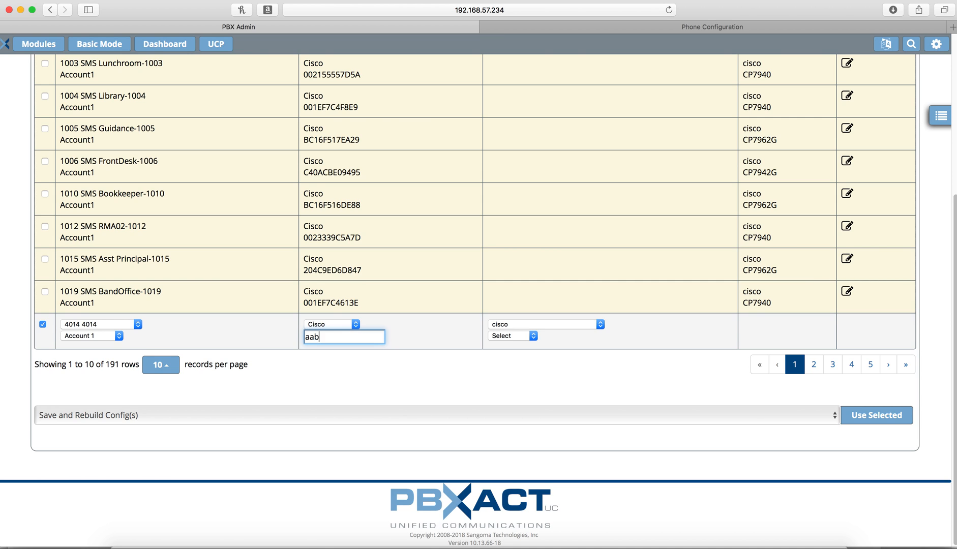
type("bcc")
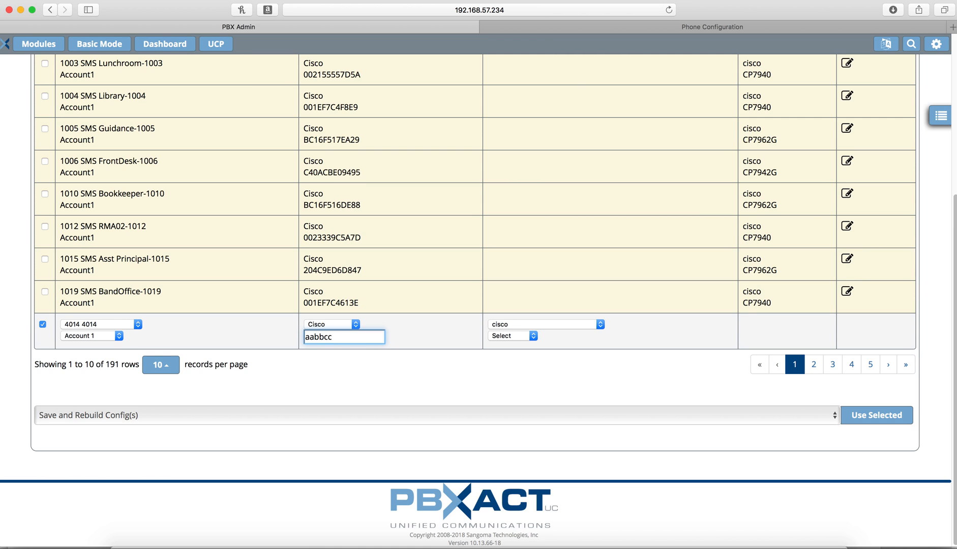
type("112233")
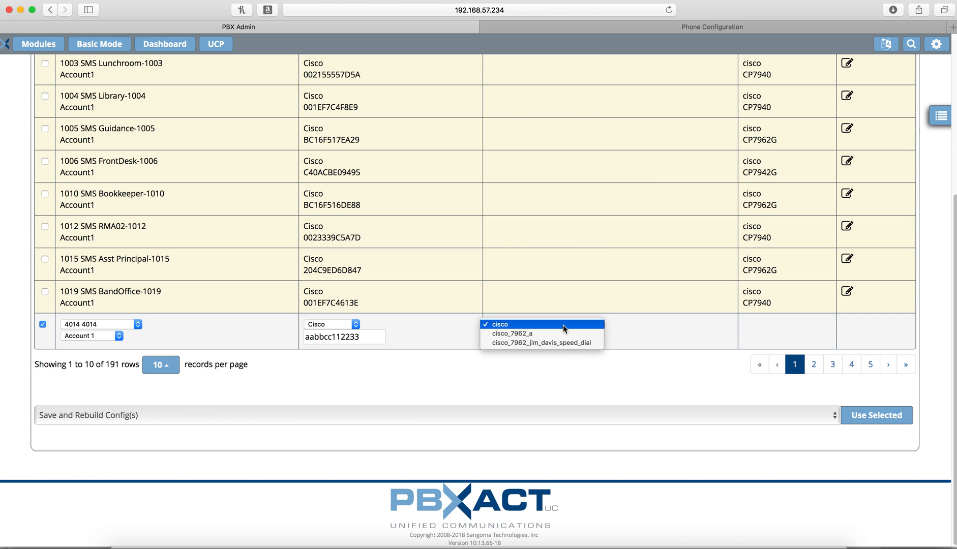
- Choose the cisco template and CP7960 model for the mapping
left_click(541, 323)
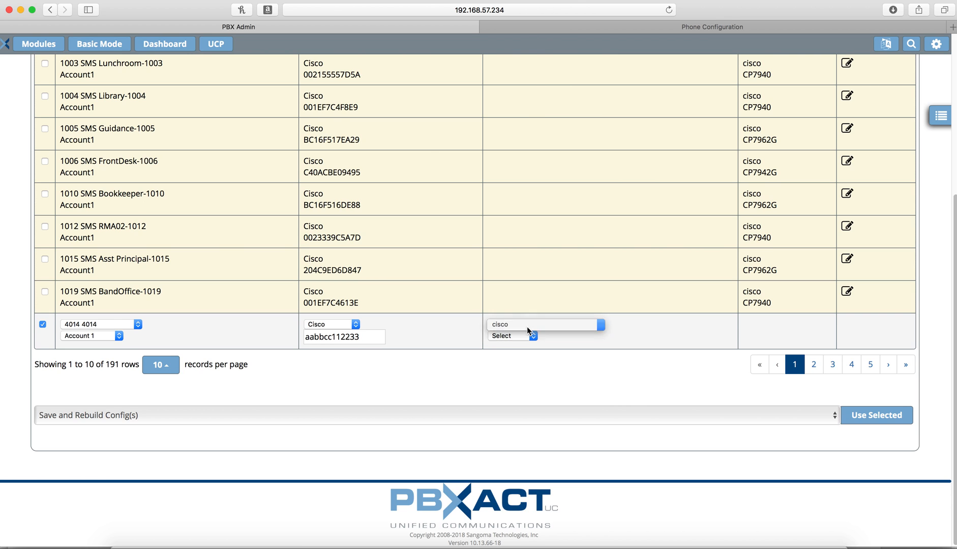
left_click(513, 335)
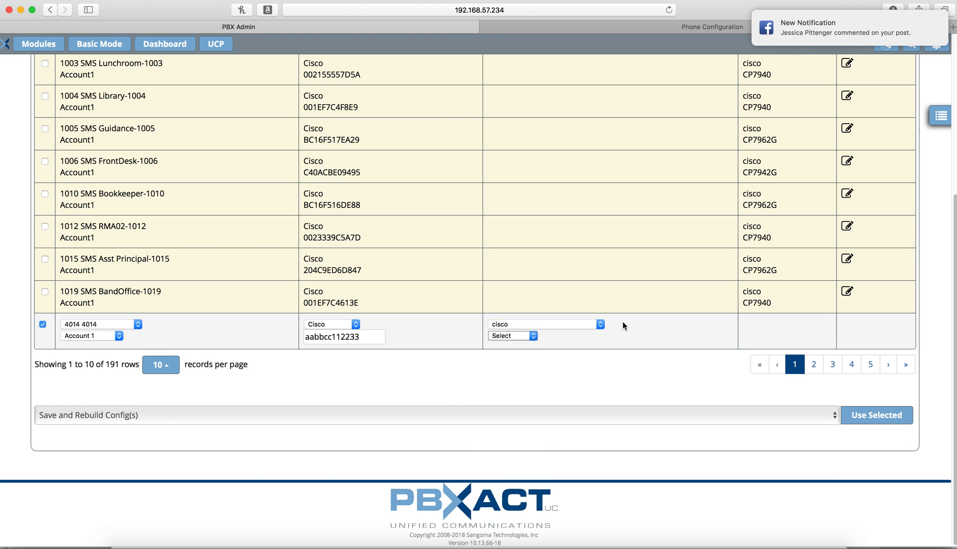
left_click(513, 335)
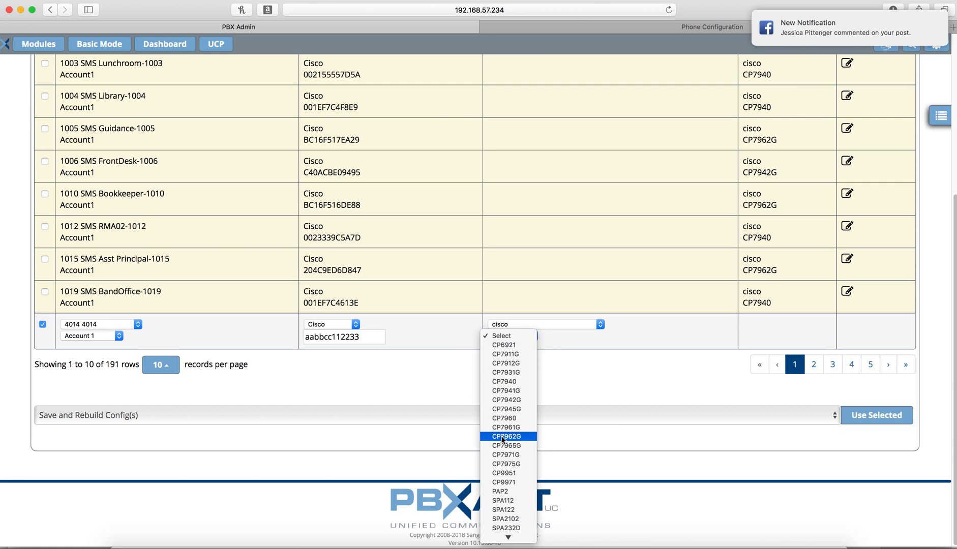
mouse_move(506, 372)
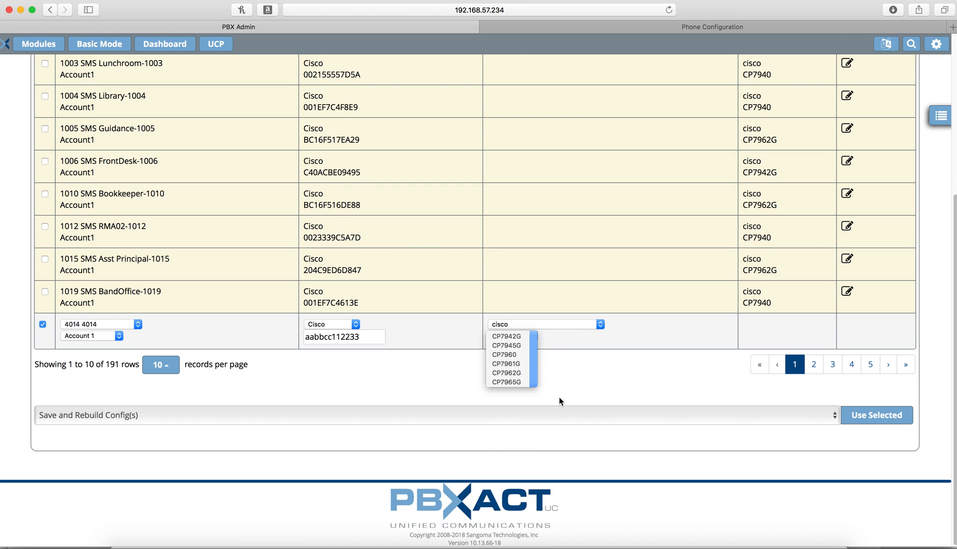
left_click(504, 355)
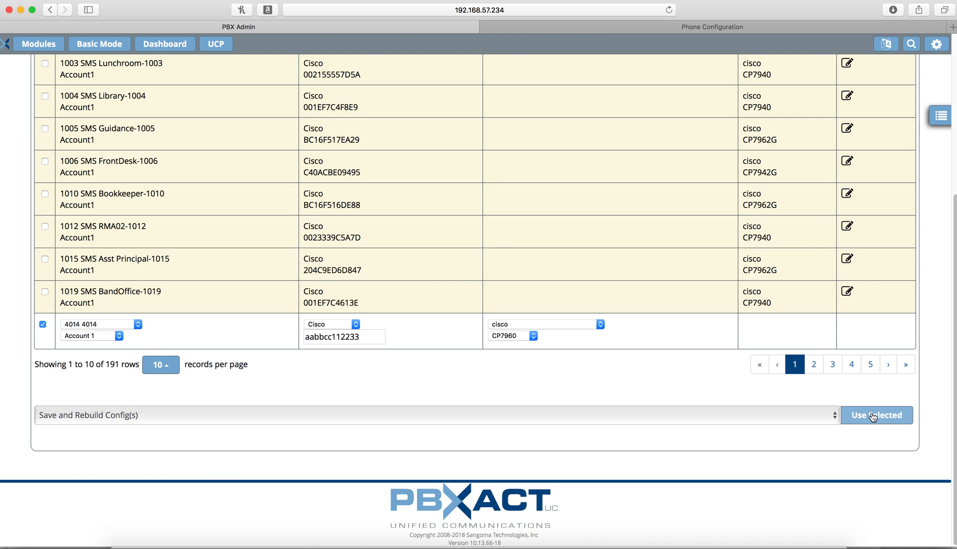
mouse_move(94, 428)
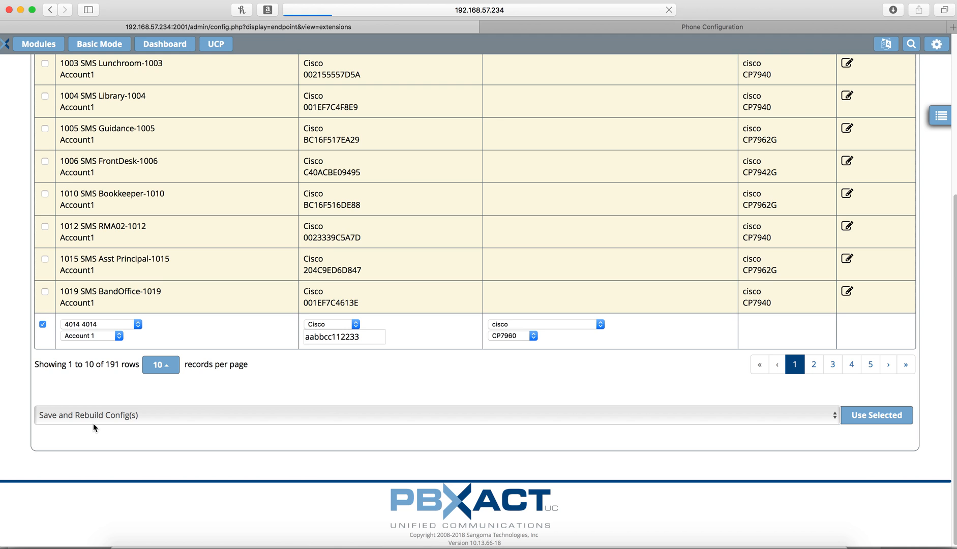
- Save the mapping with Use Selected and filter the Extension Mapping list by 401
left_click(875, 415)
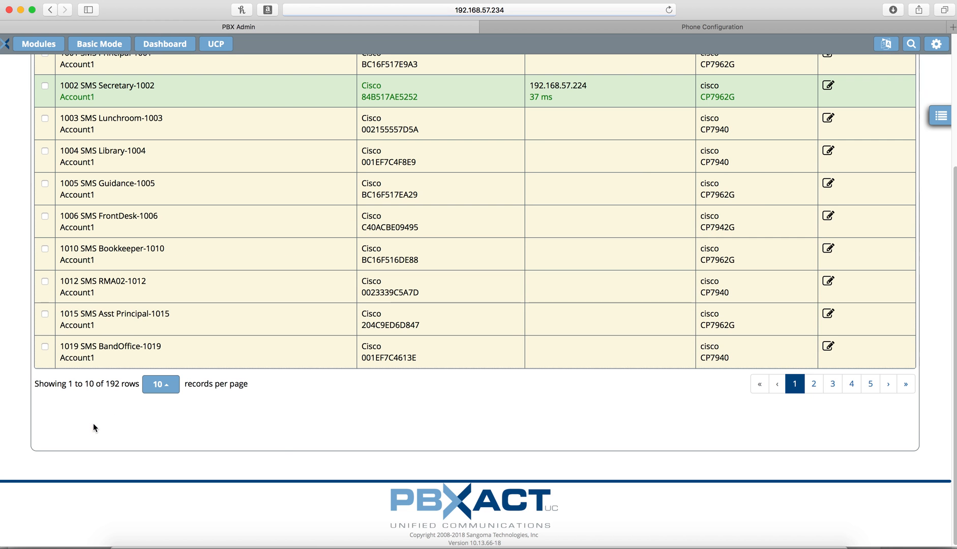
scroll("up", 3)
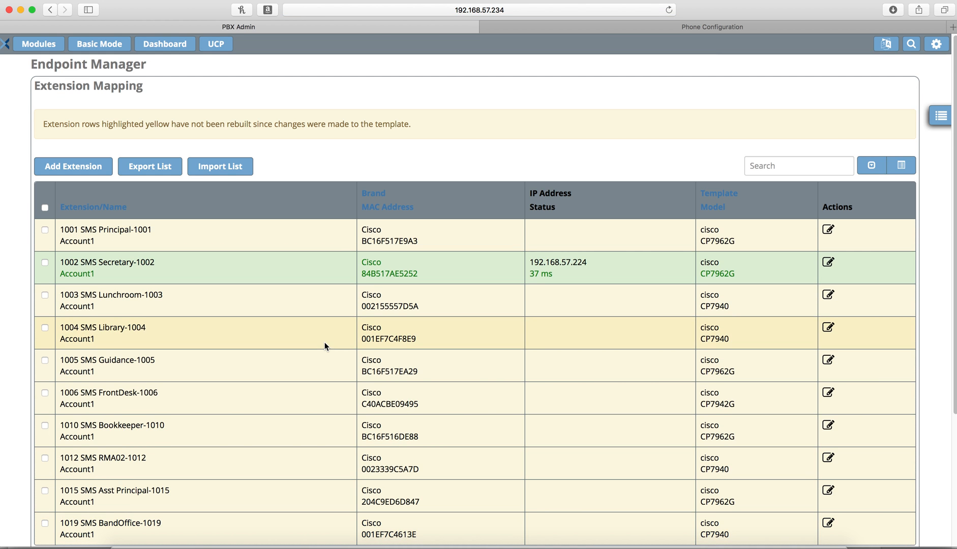
left_click(798, 166)
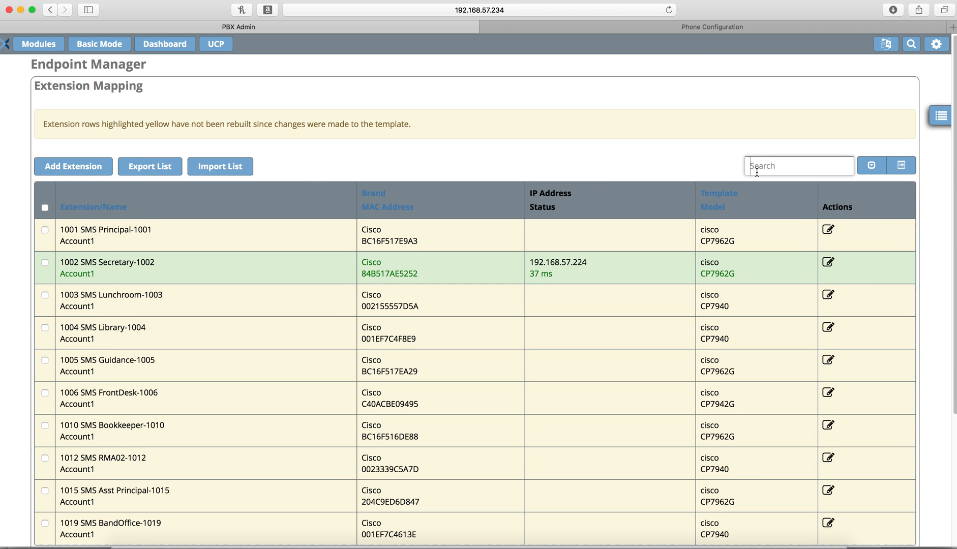
type("40")
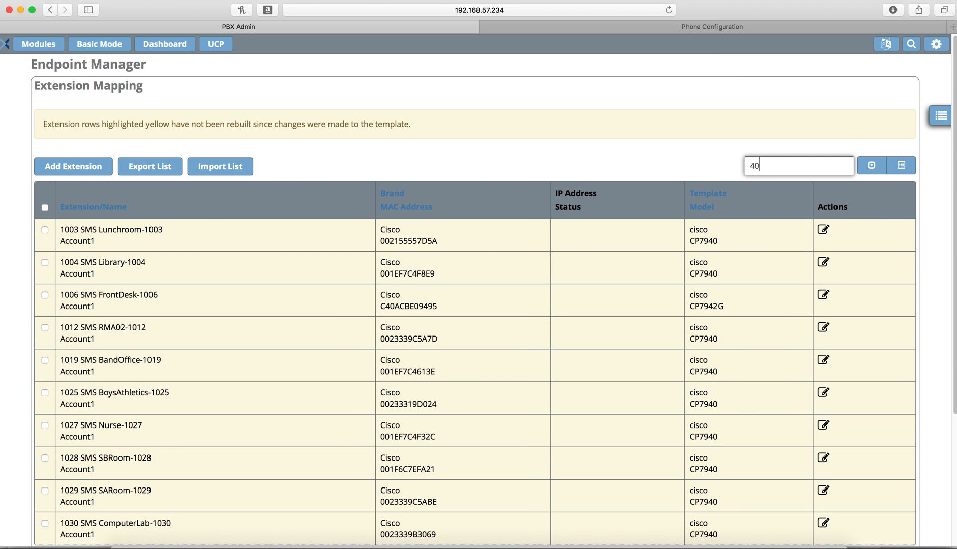
type("1")
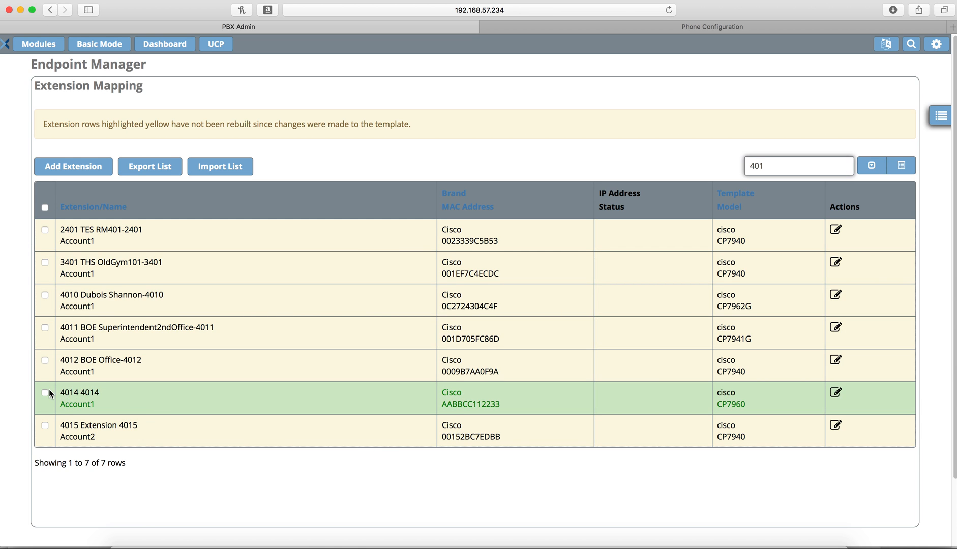
mouse_move(79, 393)
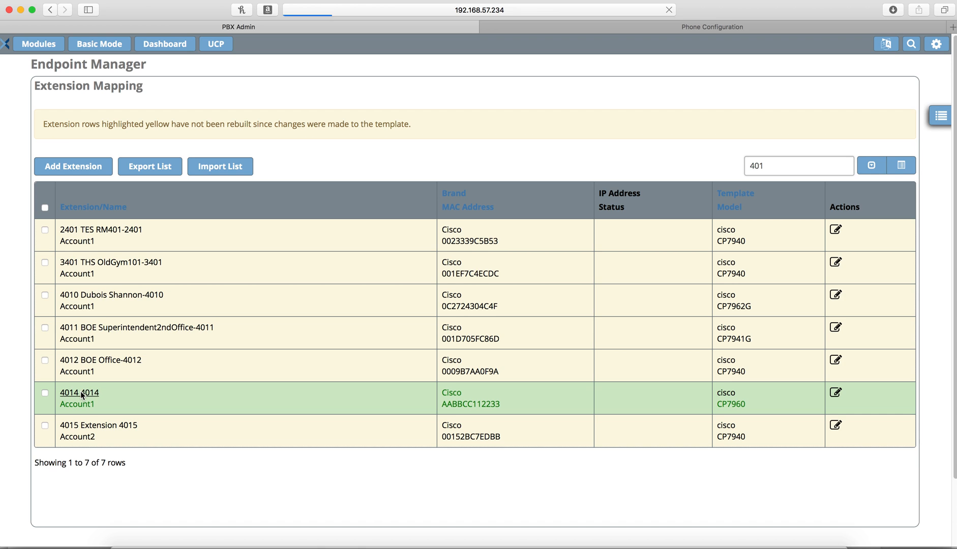
left_click(79, 393)
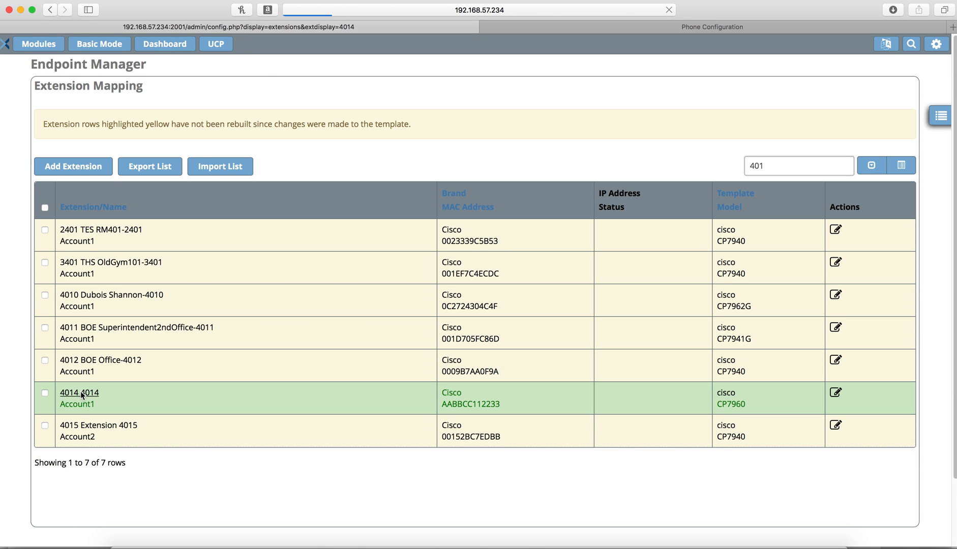
left_click(80, 393)
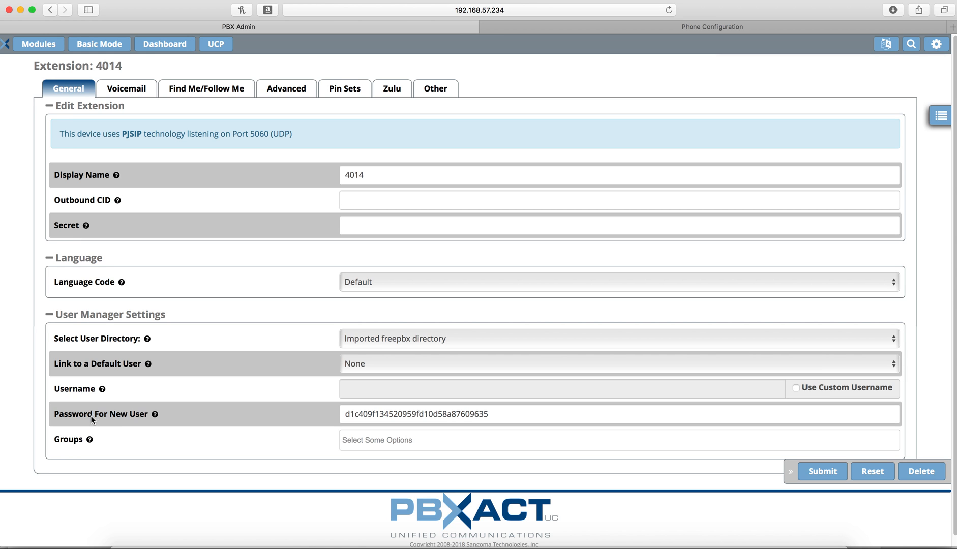
mouse_move(19, 431)
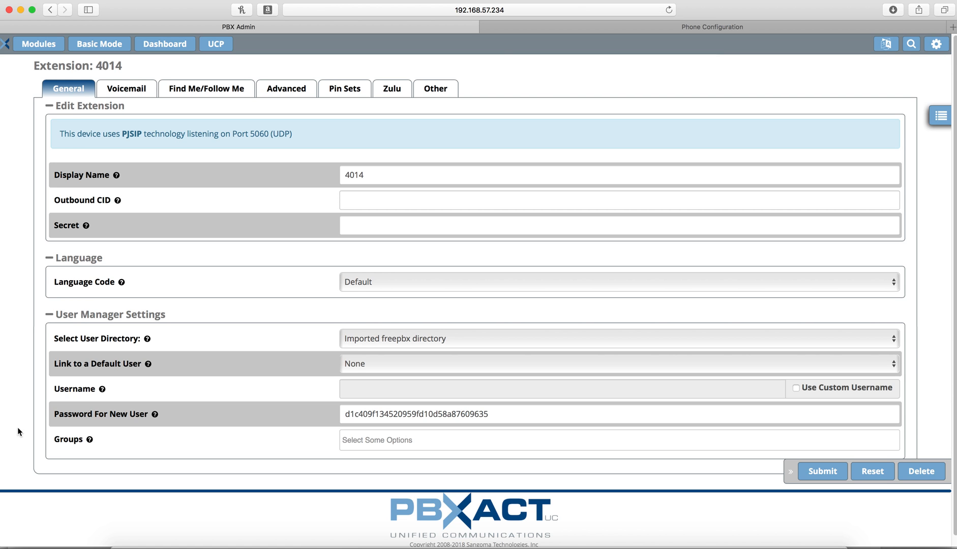
mouse_move(78, 463)
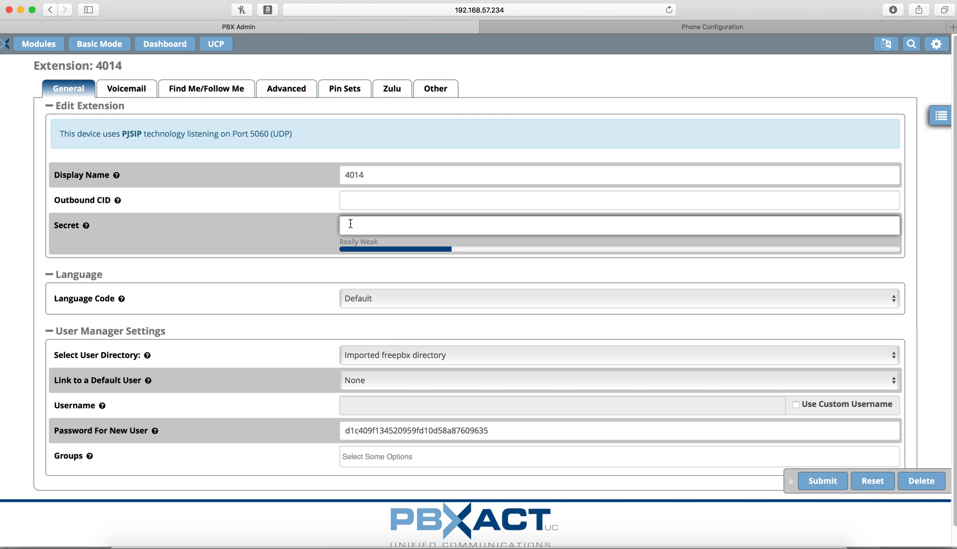
type("cisco")
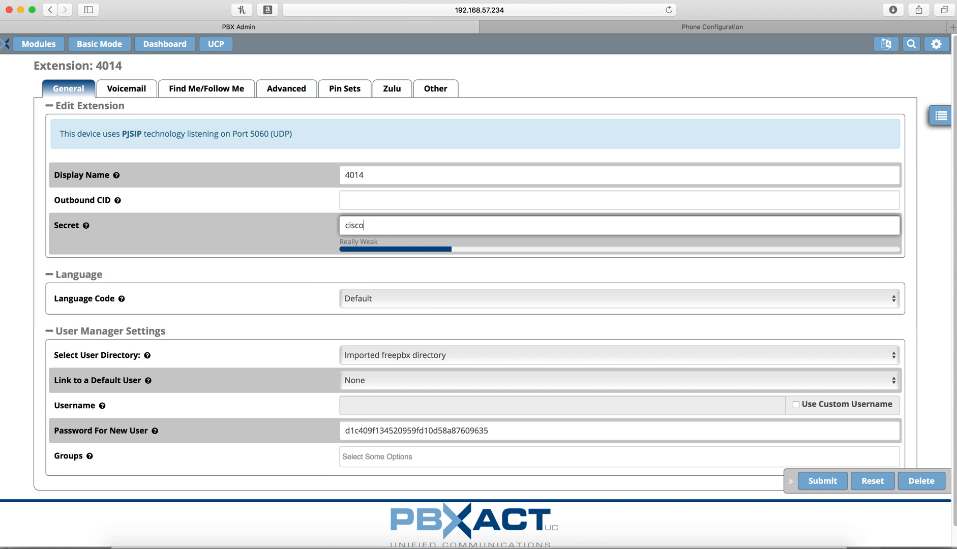
mouse_move(379, 225)
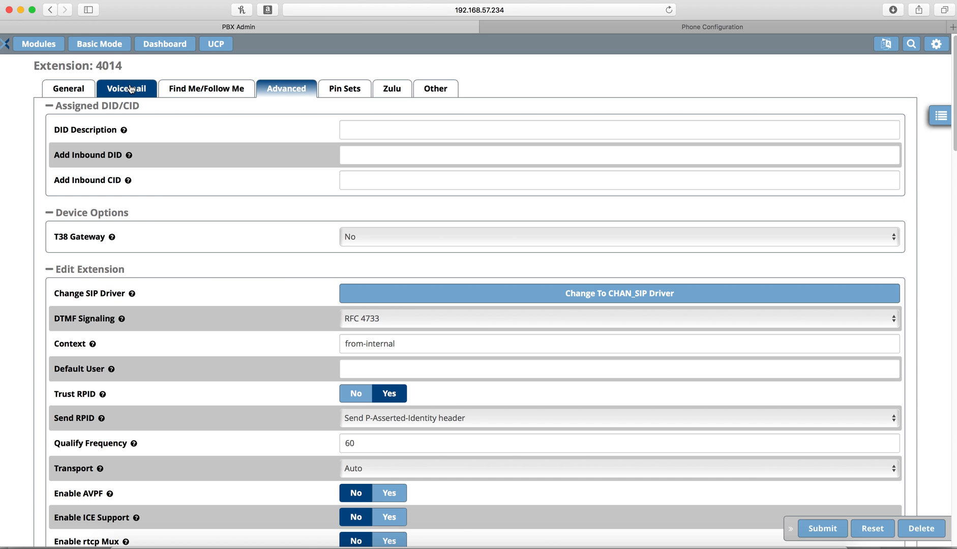
mouse_move(269, 275)
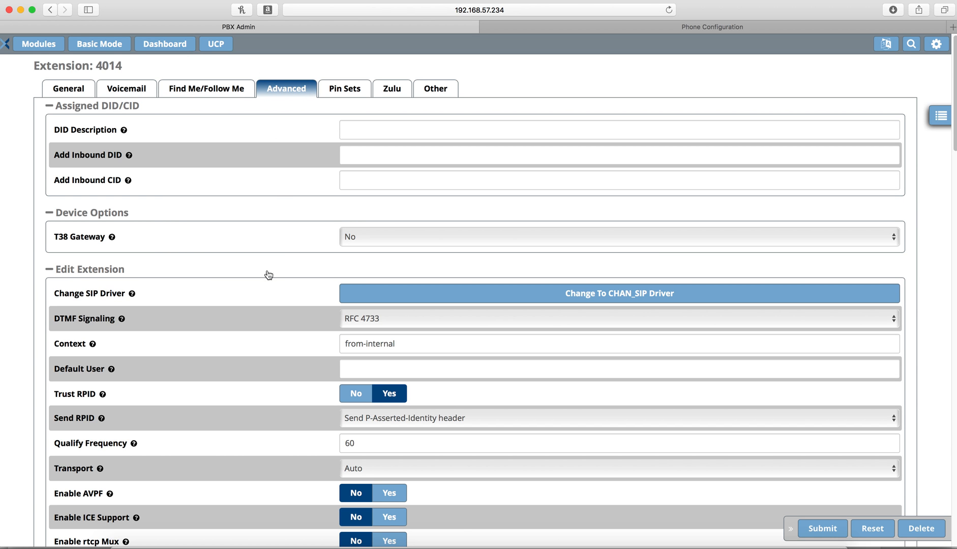
- Scroll through extension 4014's Advanced settings (PJSIP/4014, ulaw, RFC 4733) and back to the top
scroll("down", 3)
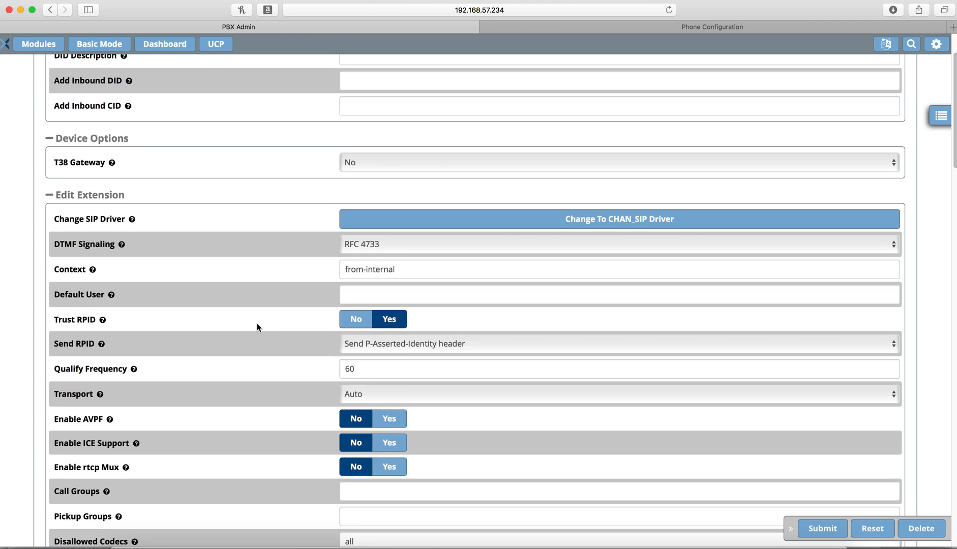
scroll("down", 3)
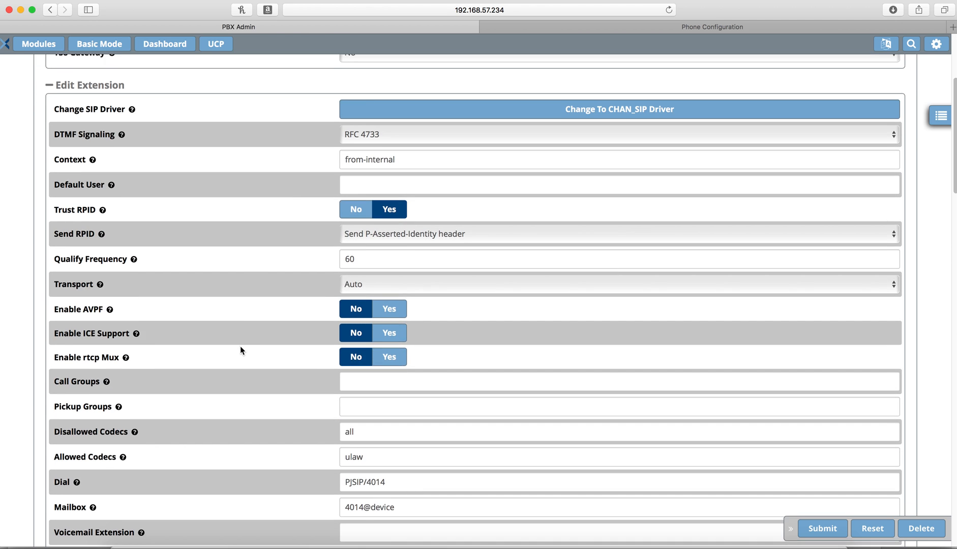
scroll("down", 3)
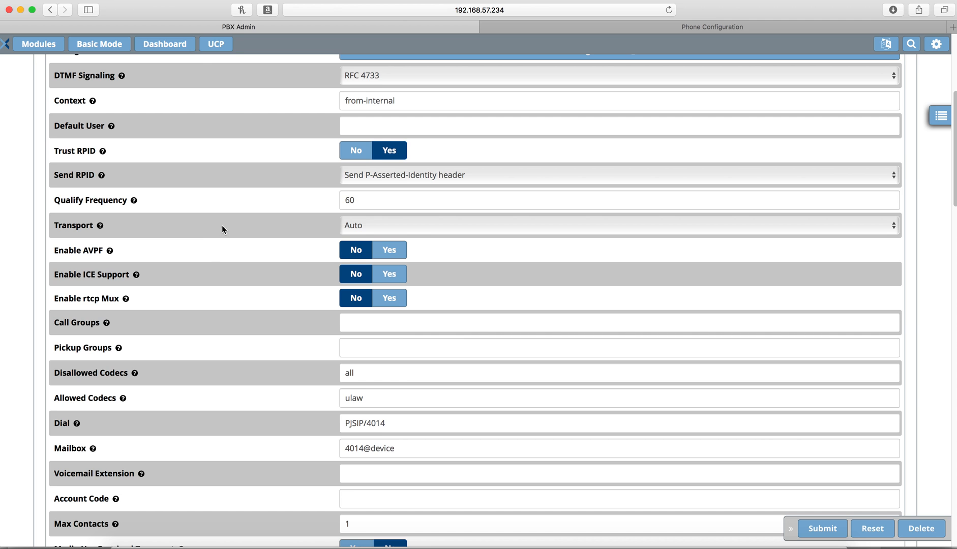
scroll("down", 3)
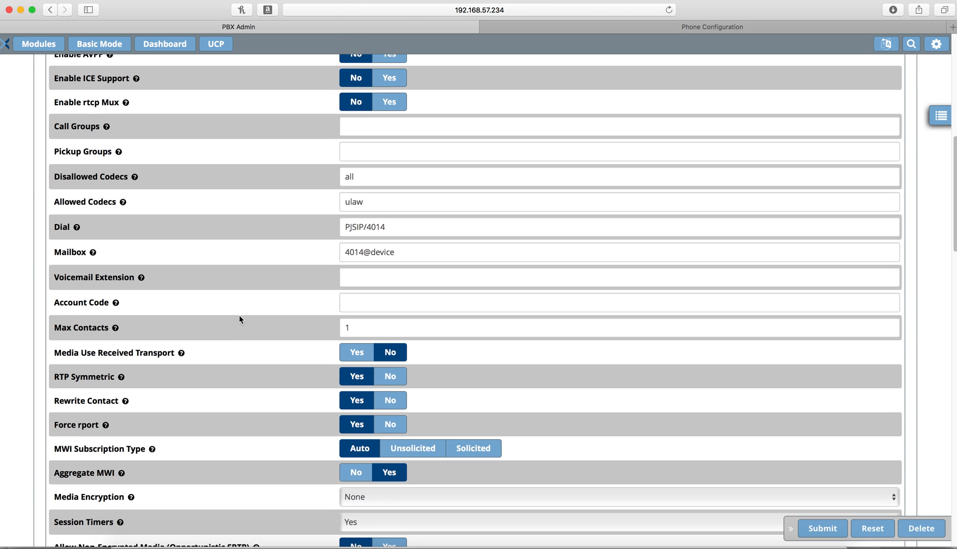
scroll("up", 3)
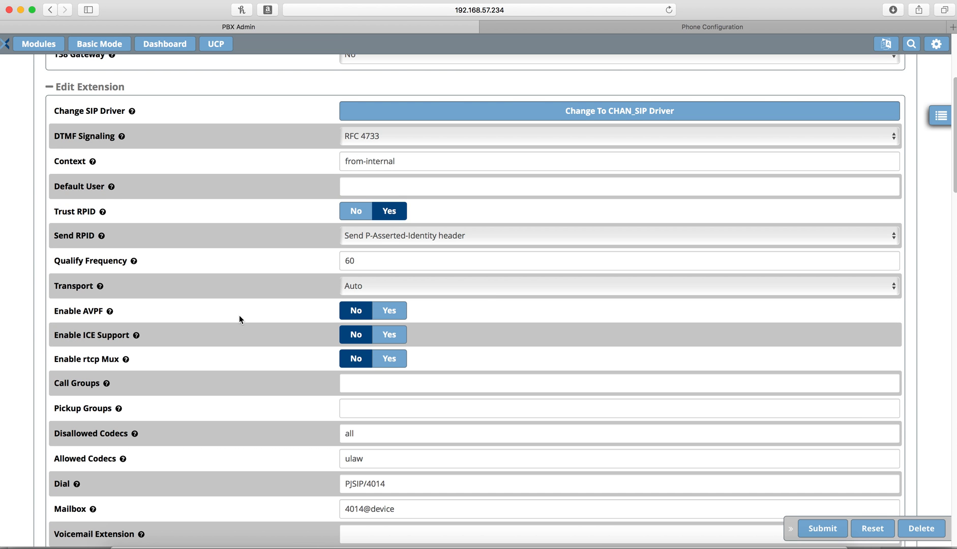
scroll("up", 3)
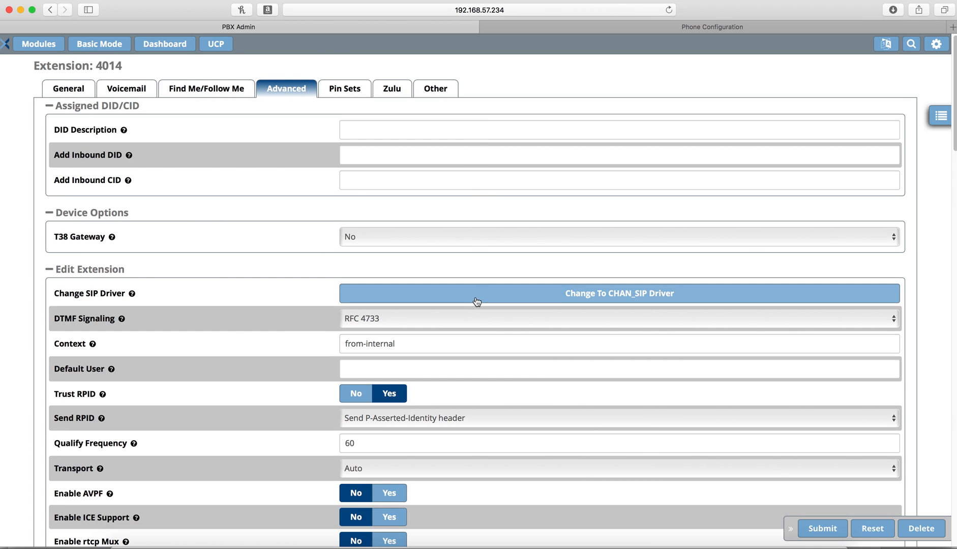
mouse_move(481, 299)
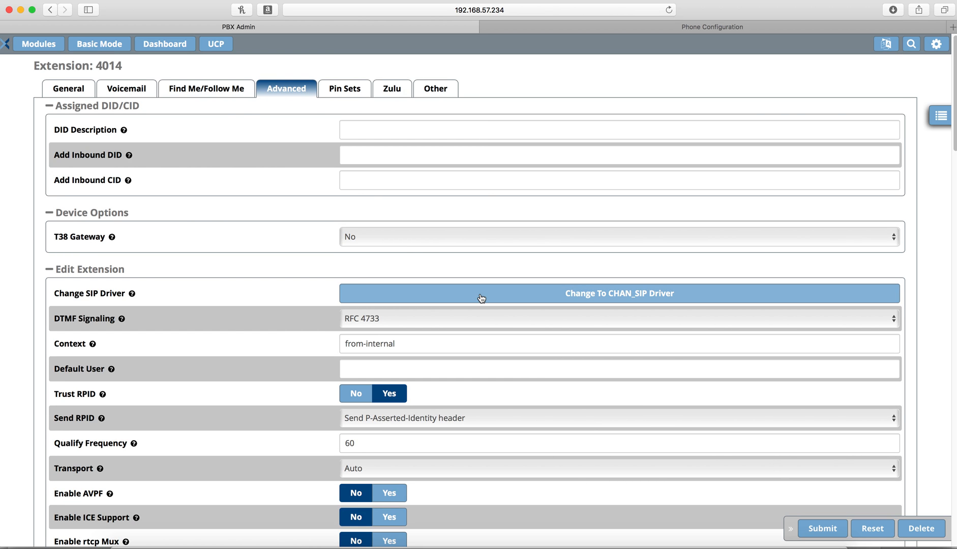
left_click(939, 115)
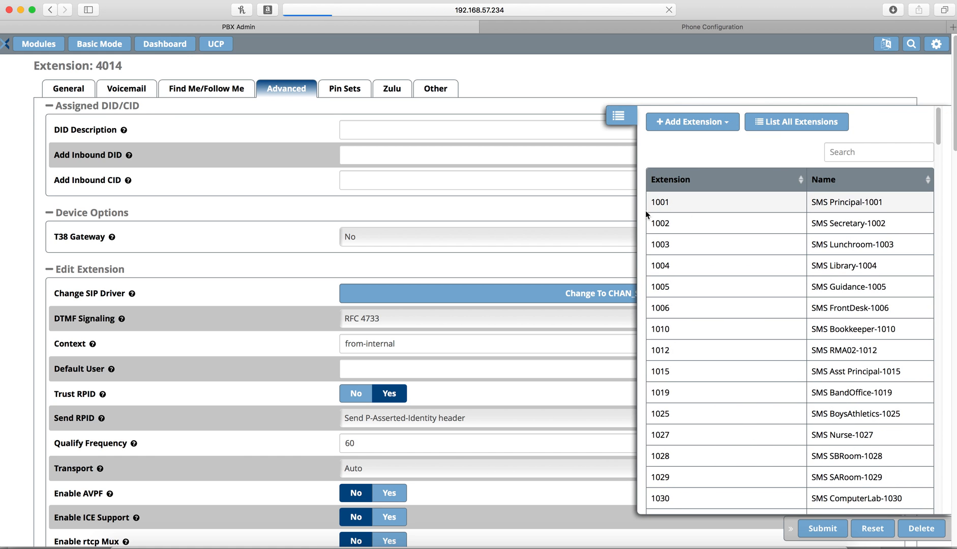
mouse_move(596, 202)
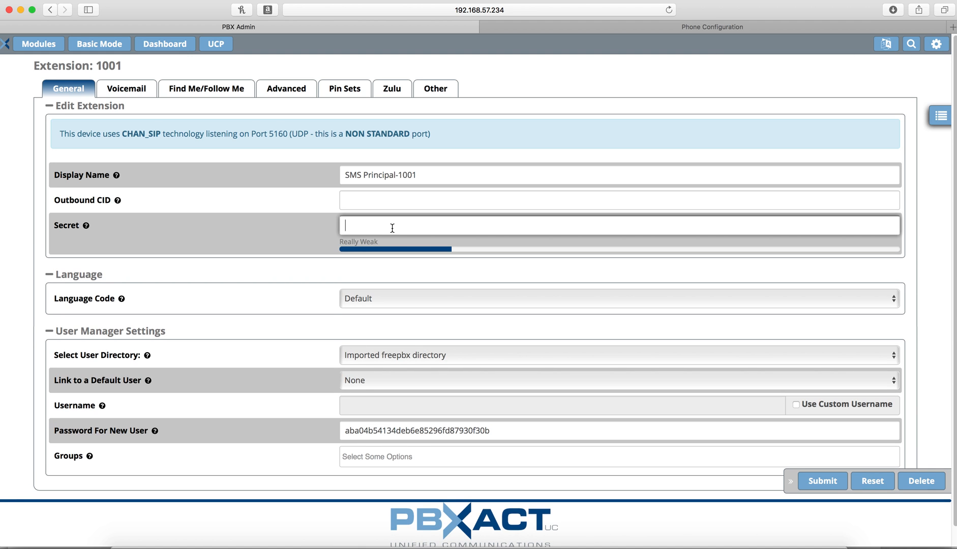
type("c")
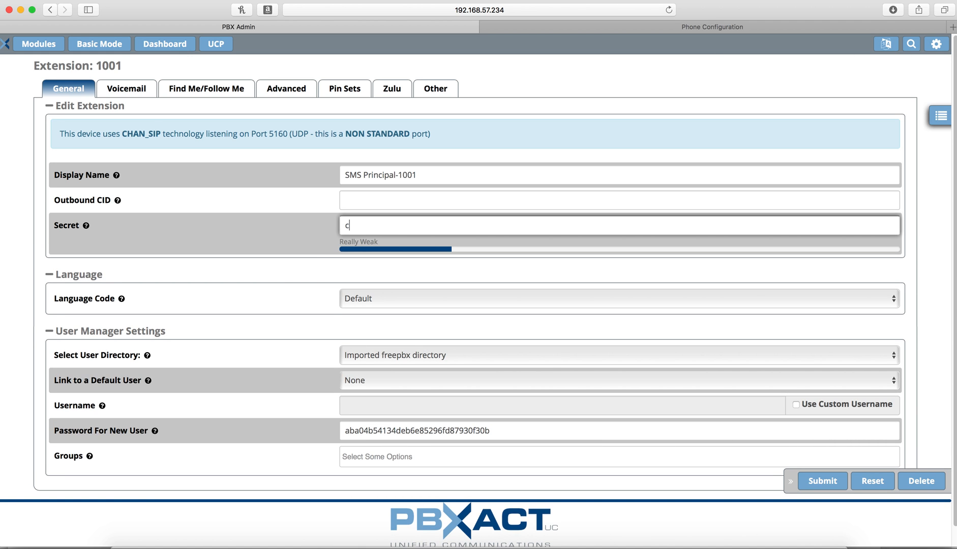
type("isco")
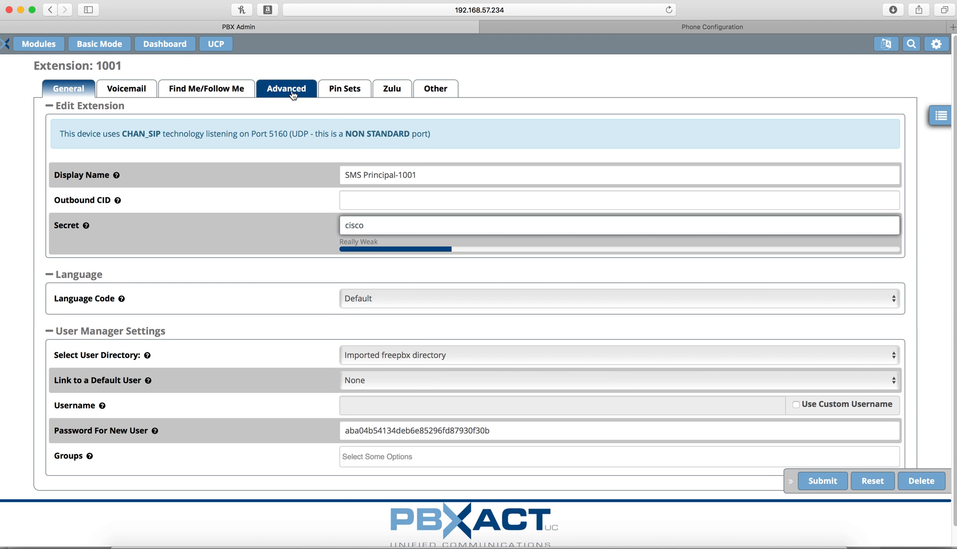
- Review extension 1001's Advanced chan_sip settings, NAT mode no and port 5160
scroll("down", 3)
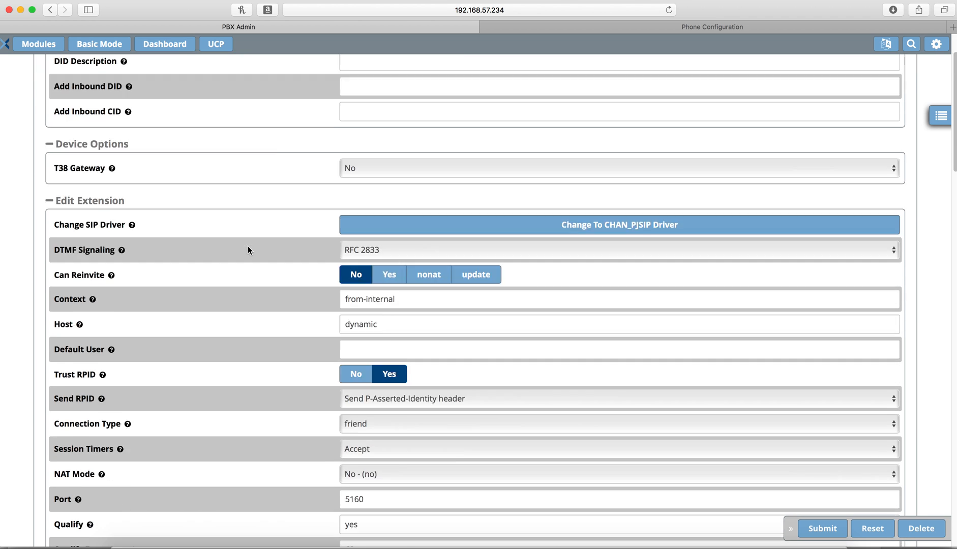
scroll("down", 3)
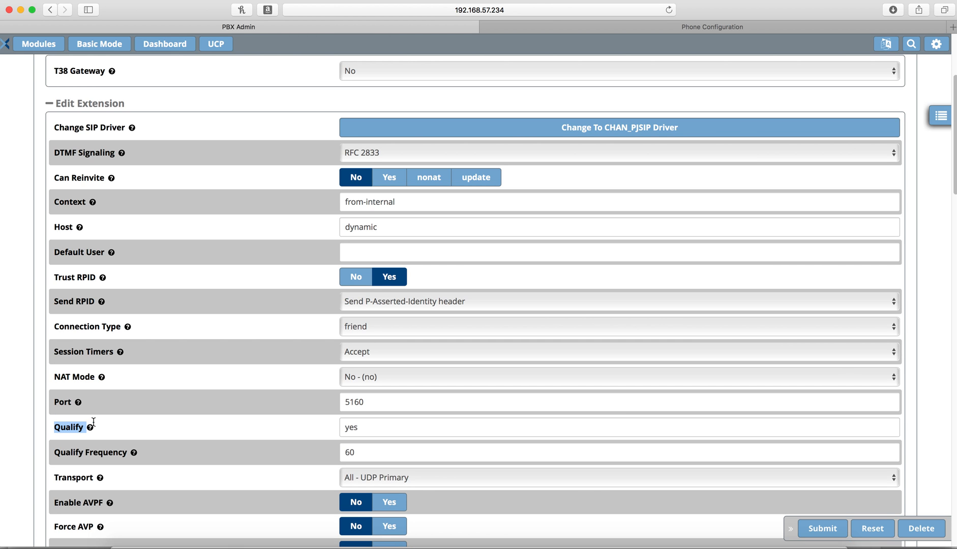
mouse_move(378, 380)
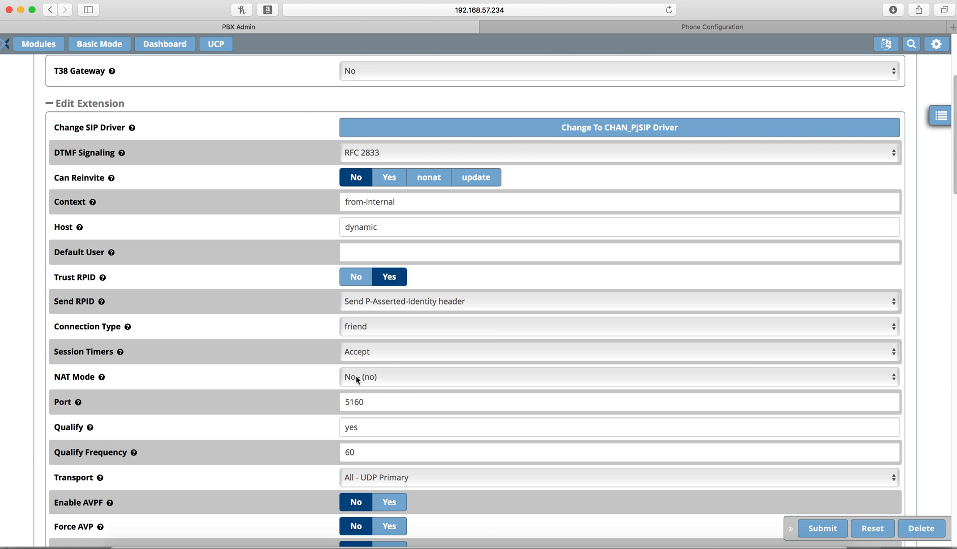
mouse_move(391, 400)
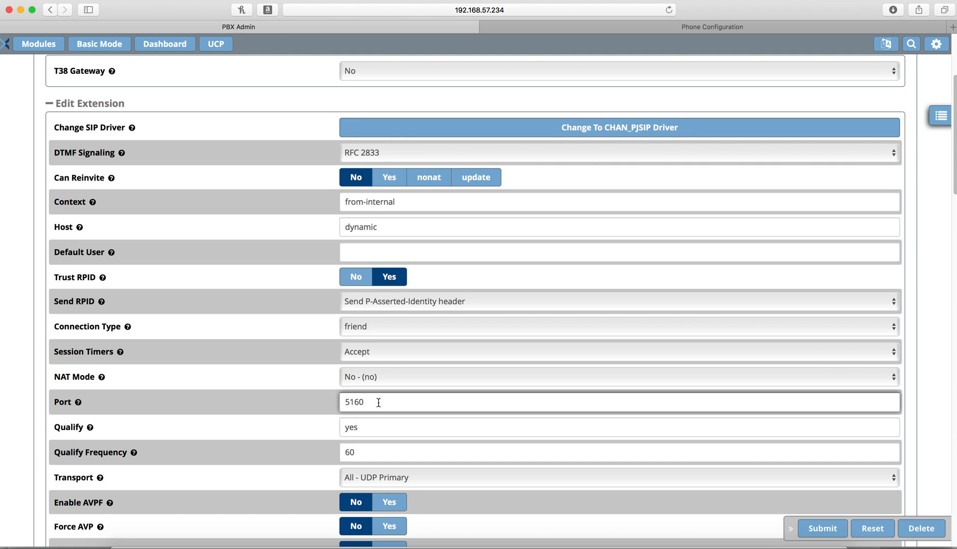
scroll("up", 3)
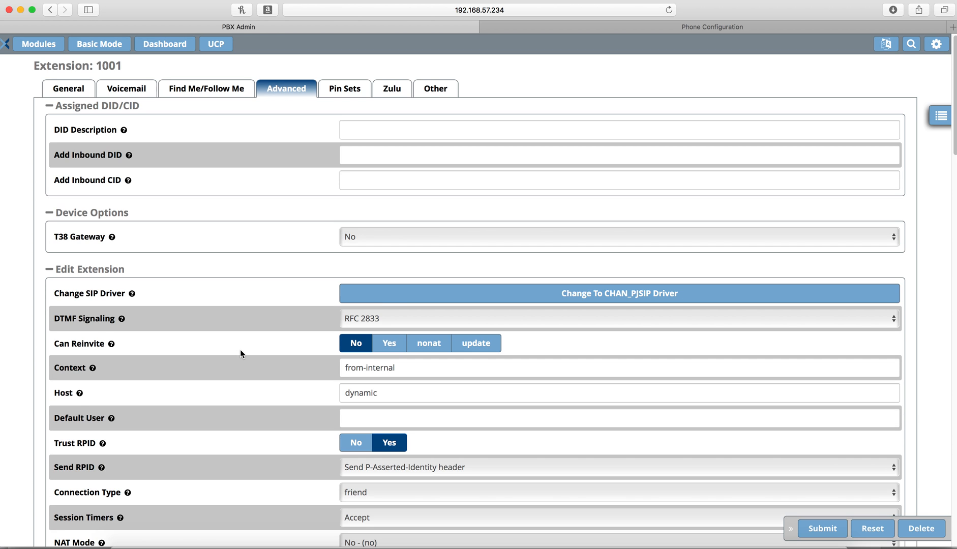
left_click(68, 89)
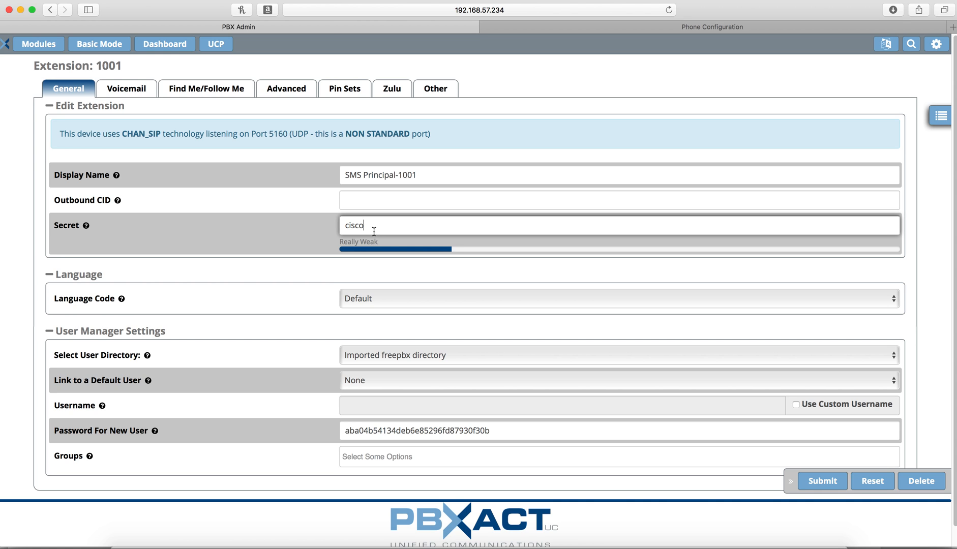
mouse_move(104, 261)
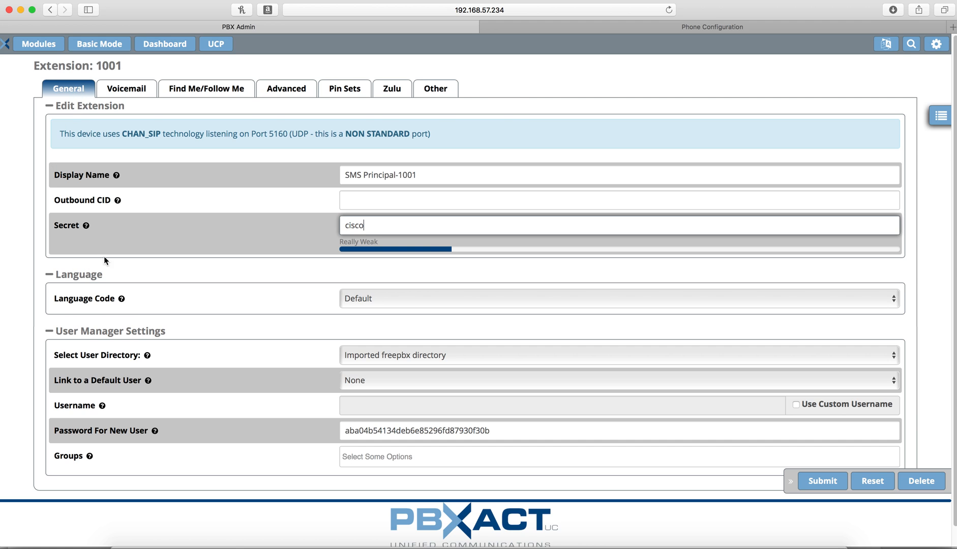
mouse_move(88, 167)
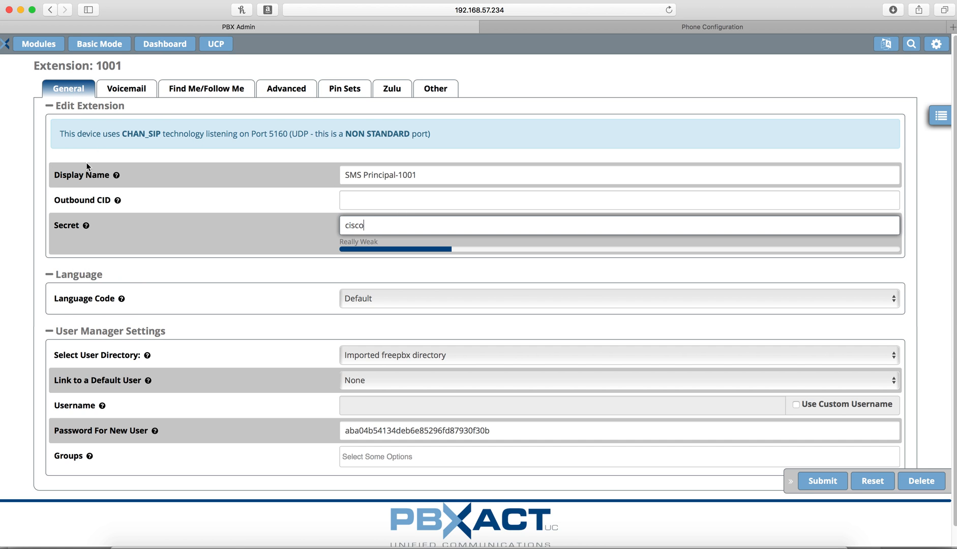
mouse_move(109, 177)
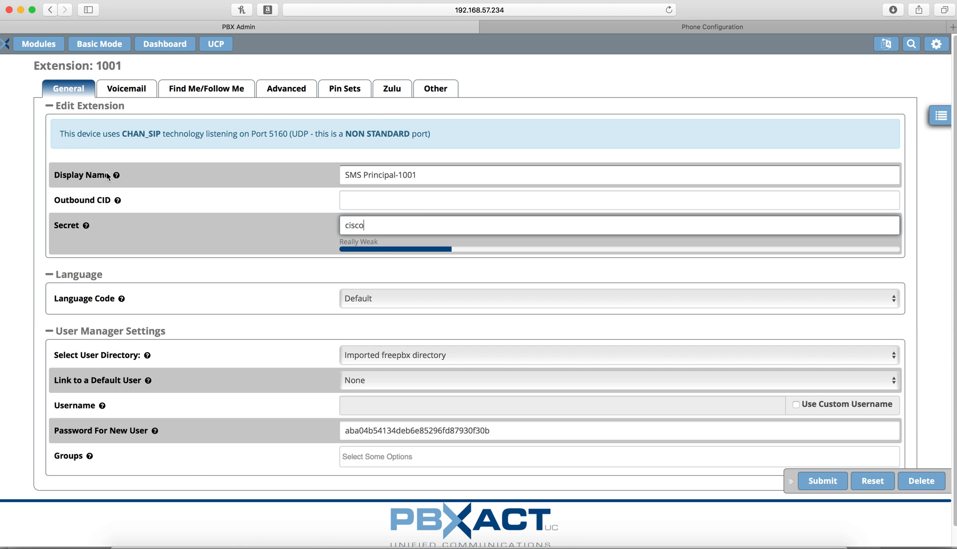
mouse_move(821, 481)
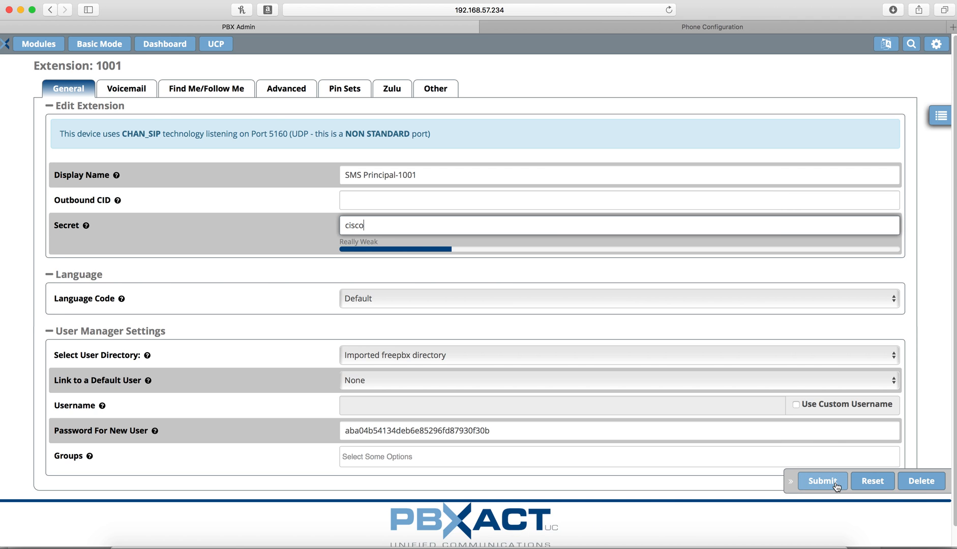
left_click(822, 481)
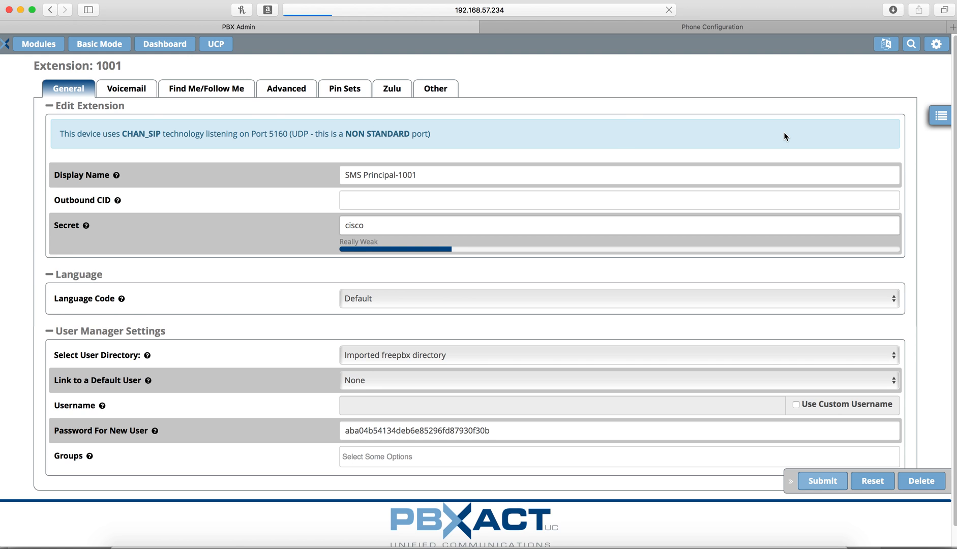
mouse_move(591, 154)
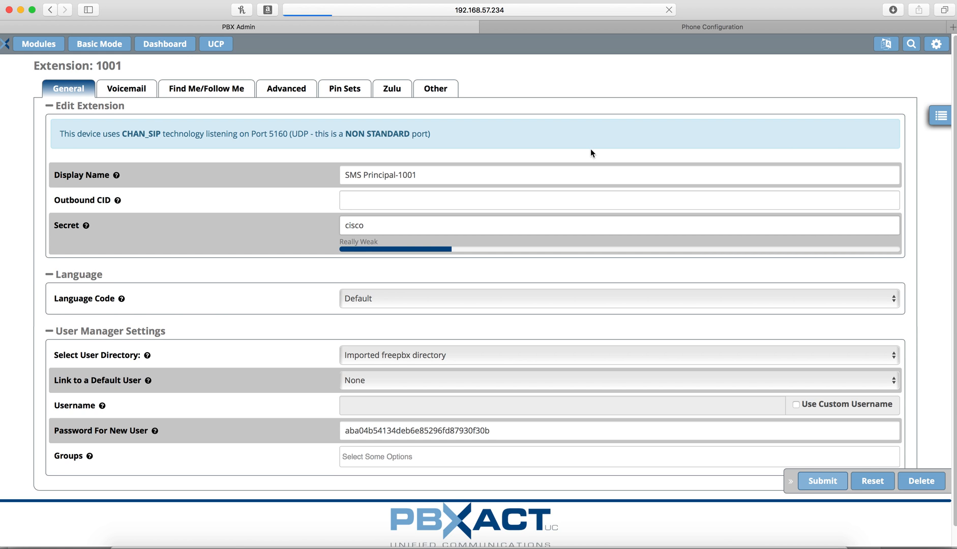
left_click(822, 481)
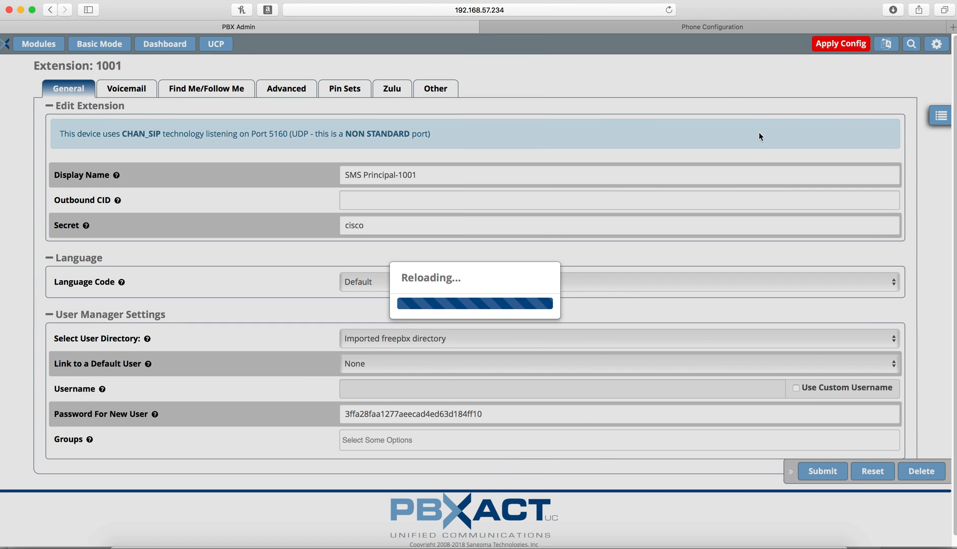
mouse_move(674, 142)
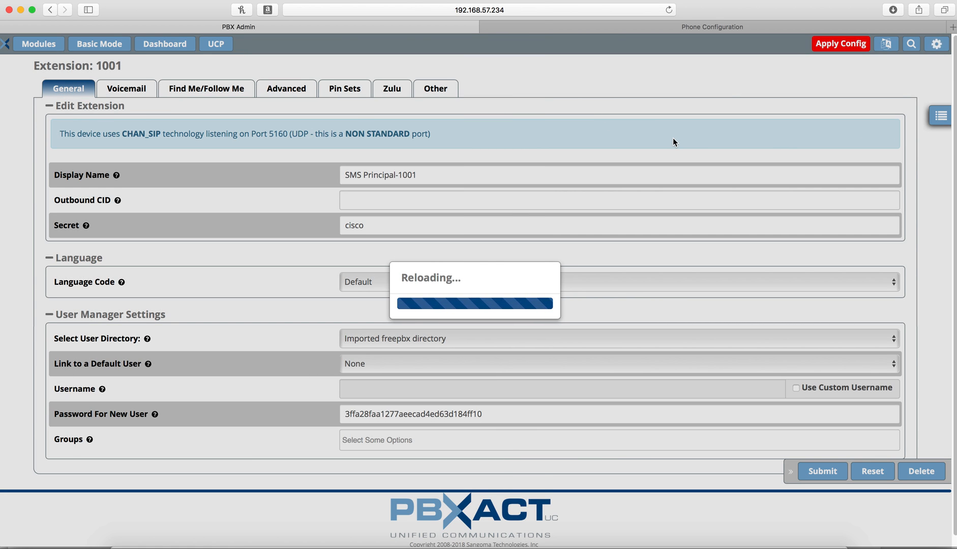